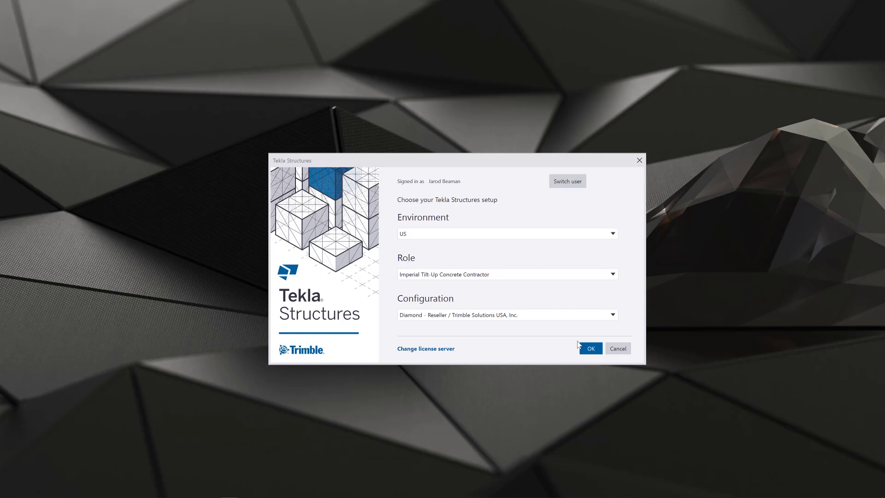
pyautogui.moveTo(683, 263)
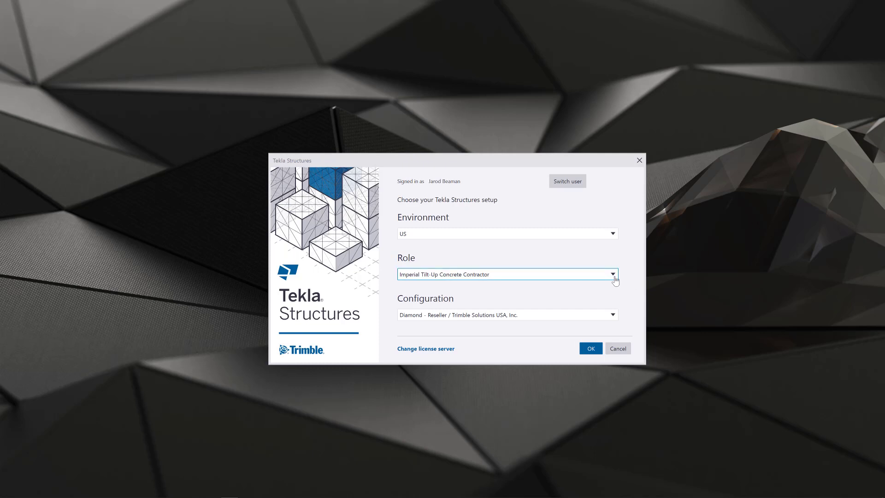
pyautogui.moveTo(605, 280)
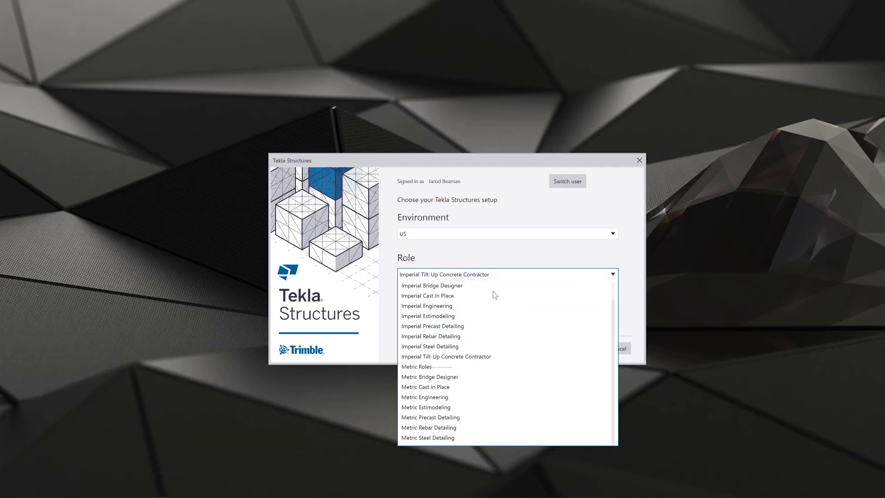
pyautogui.moveTo(447, 356)
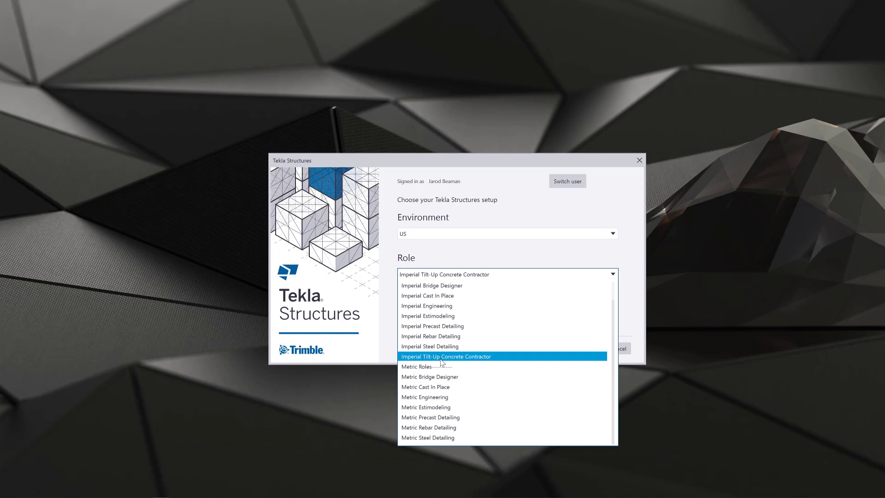
pyautogui.moveTo(458, 361)
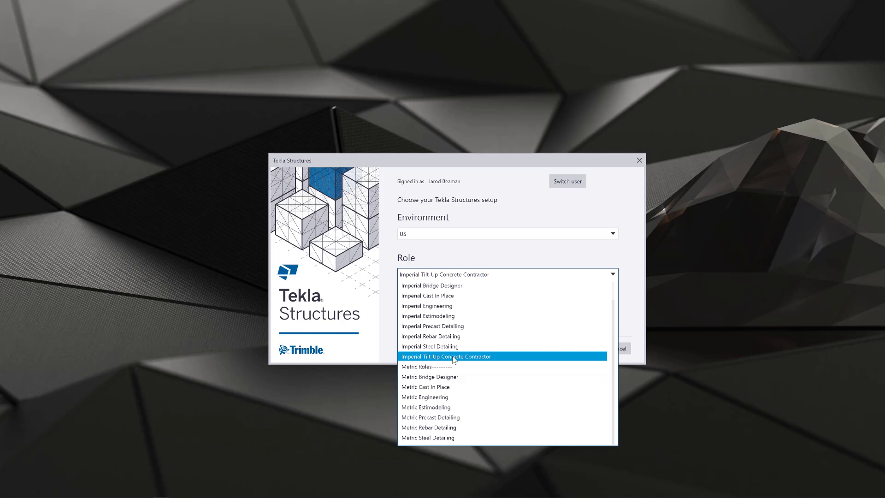
pyautogui.moveTo(487, 364)
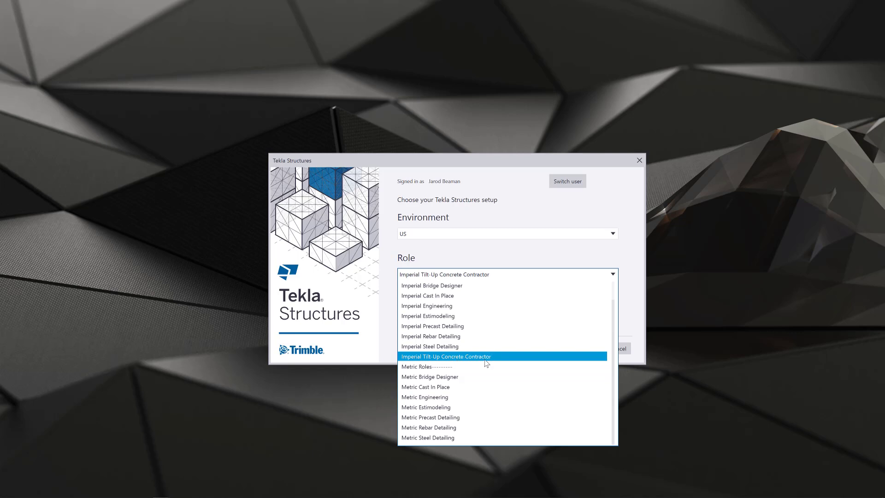
pyautogui.moveTo(486, 359)
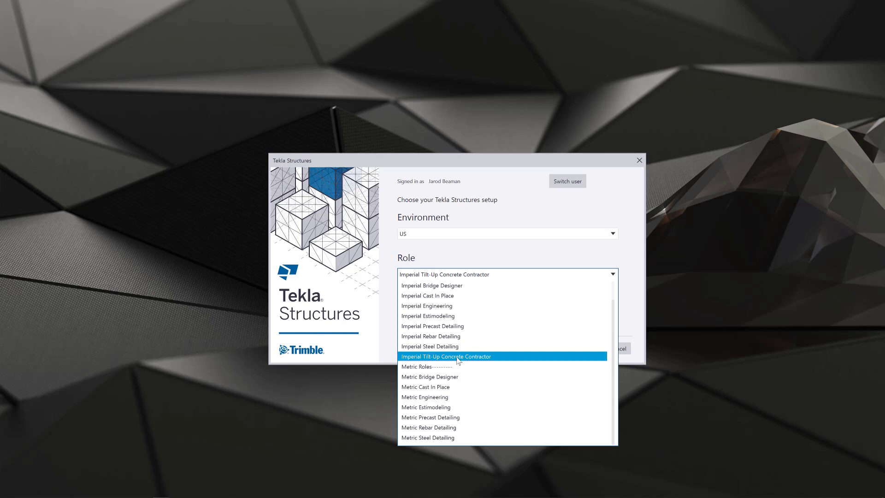
# - Keep the Imperial Tilt-Up Concrete Contractor role and confirm the tilt-up setup
pyautogui.click(445, 356)
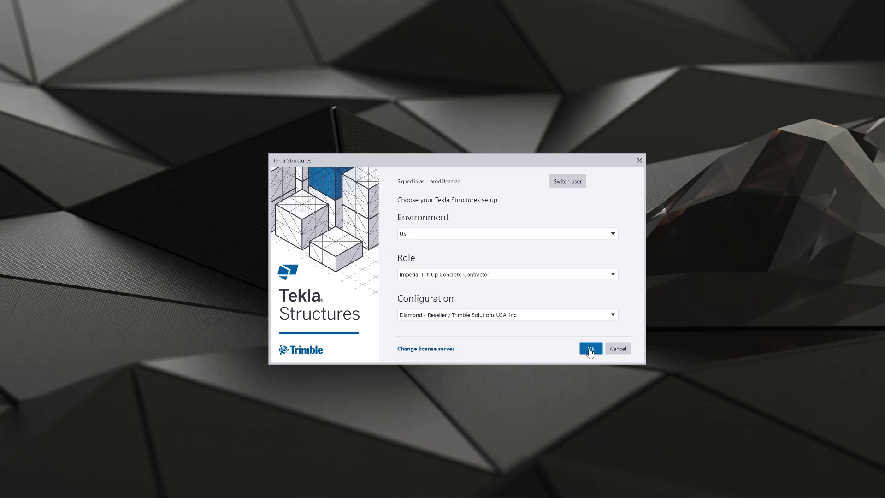
pyautogui.click(591, 349)
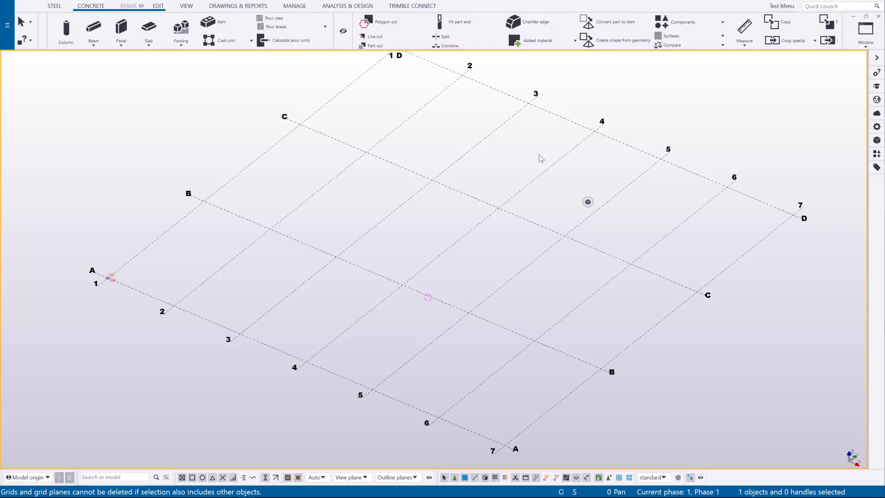
pyautogui.moveTo(545, 158)
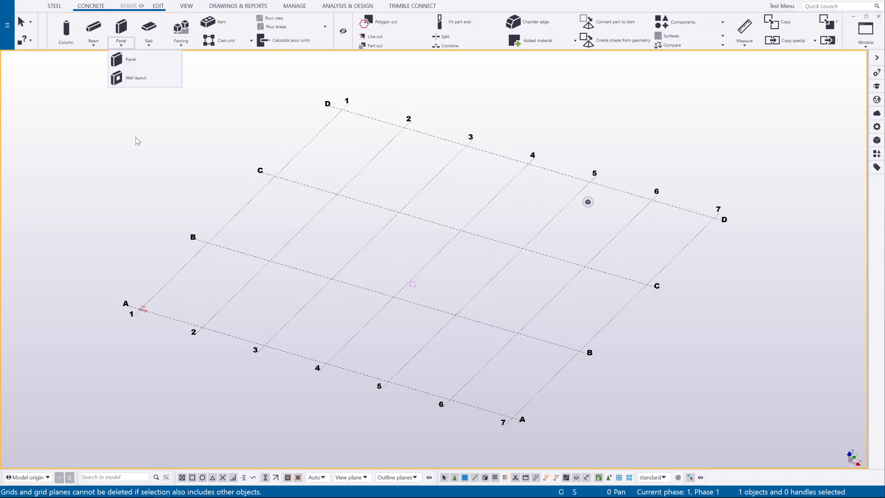
pyautogui.moveTo(135, 78)
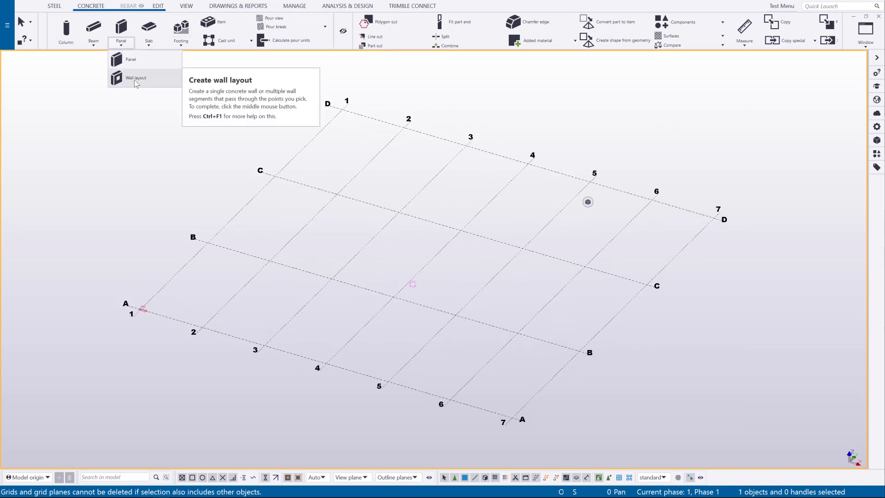
# - Lay out a connected concrete wall chain starting at grid 7/A along the grid
pyautogui.click(135, 77)
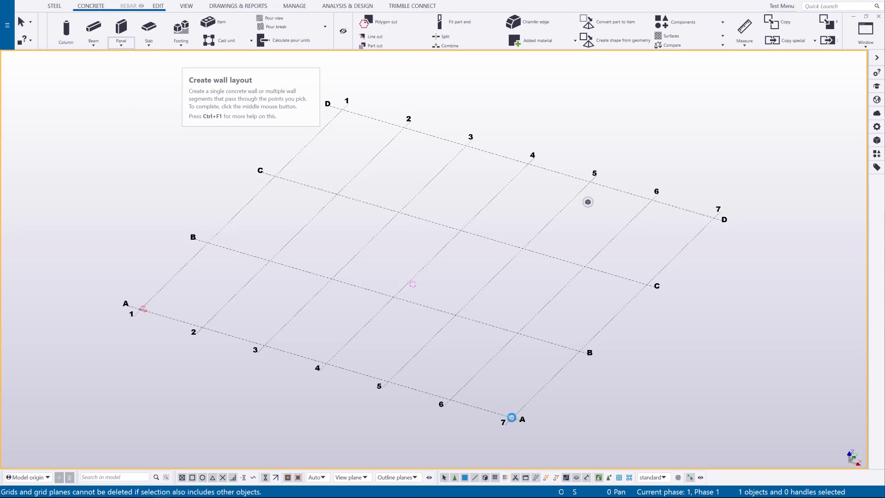
pyautogui.click(132, 314)
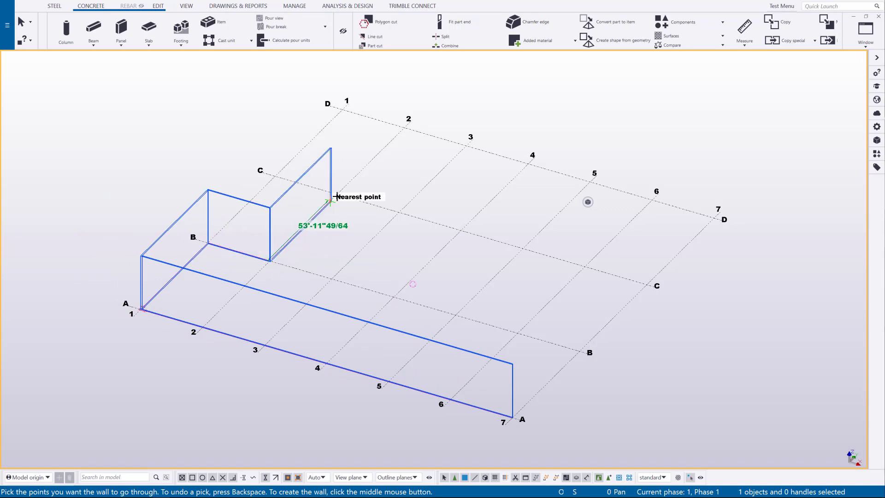
pyautogui.middleClick(330, 201)
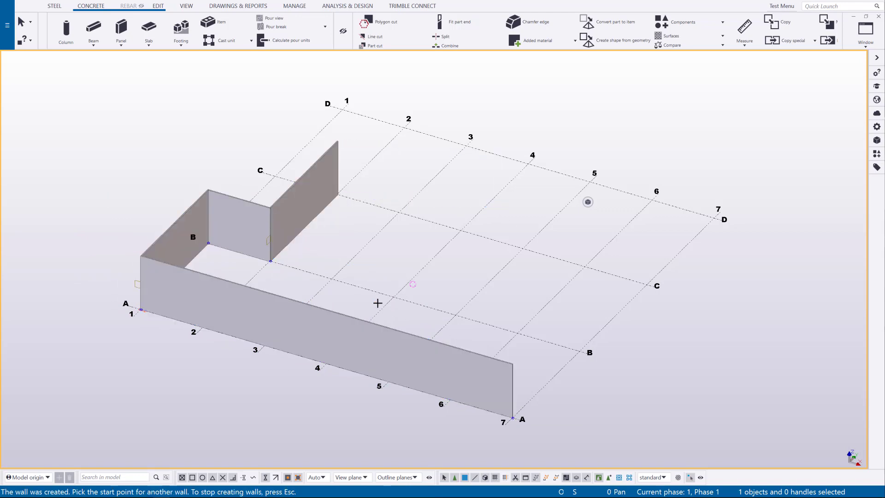
pyautogui.rightClick(587, 237)
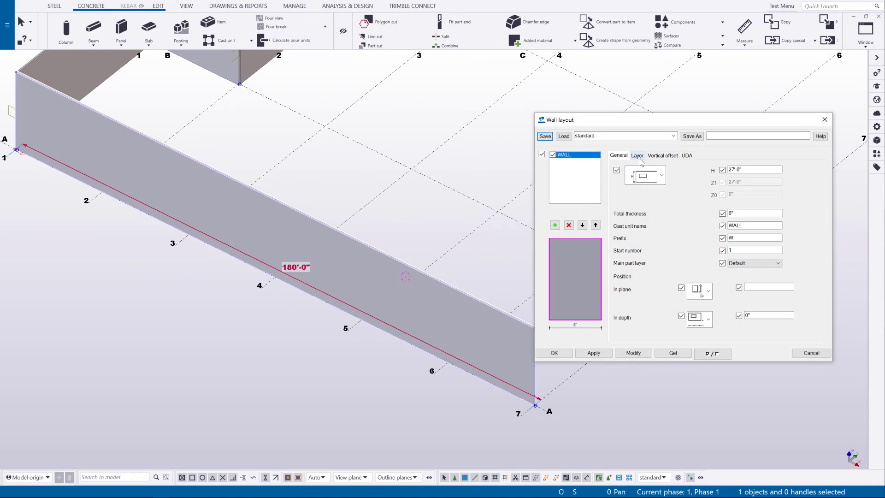
# - Load the Tilt-Up Insulated Panel layer preset into the wall and show the components catalog
pyautogui.click(637, 155)
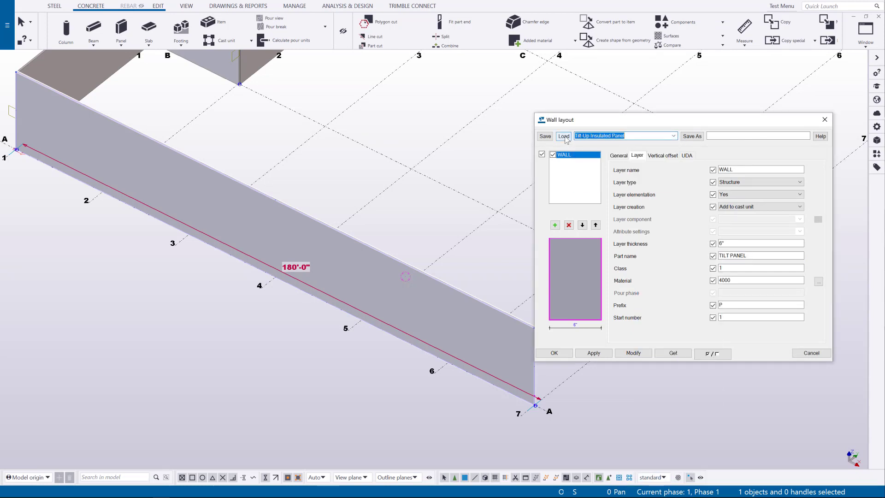
pyautogui.click(563, 136)
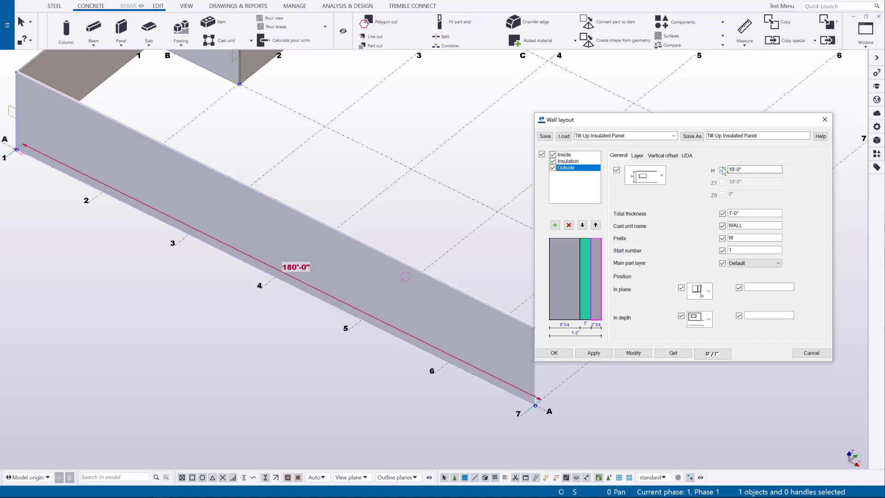
pyautogui.click(632, 353)
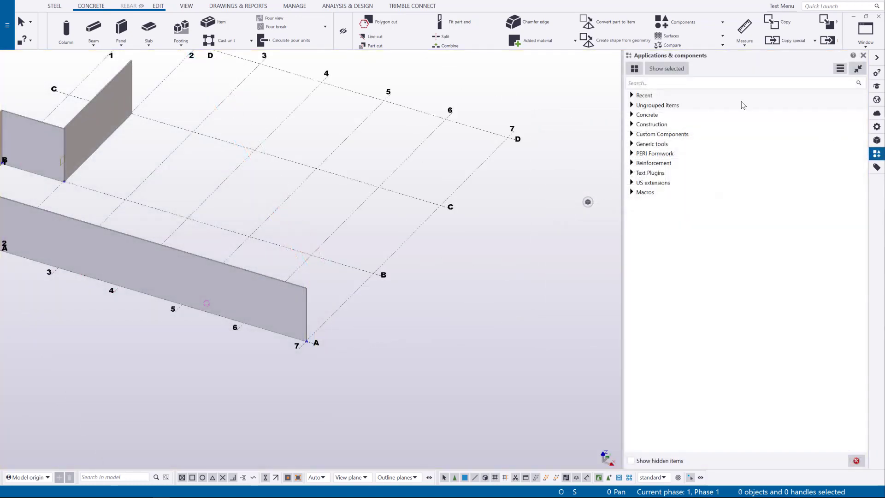
# - Start Wall layout elementation from the Concrete > Walls components
pyautogui.click(648, 115)
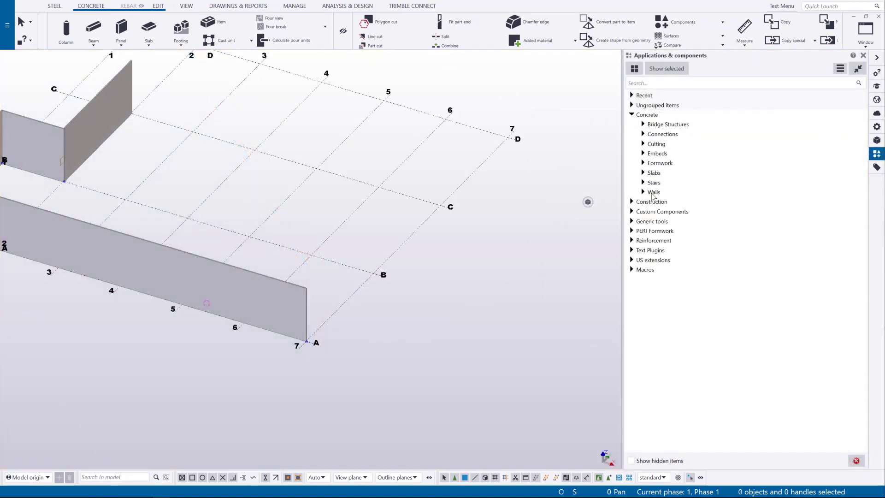
pyautogui.click(655, 192)
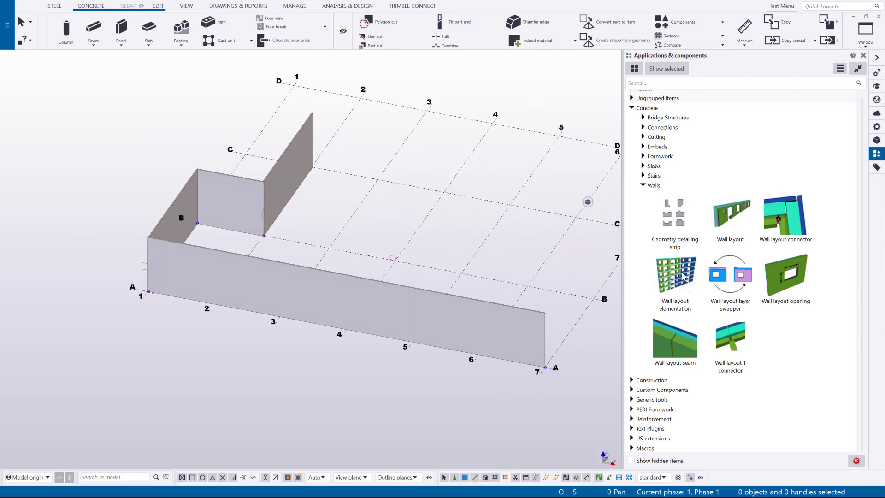
pyautogui.doubleClick(675, 276)
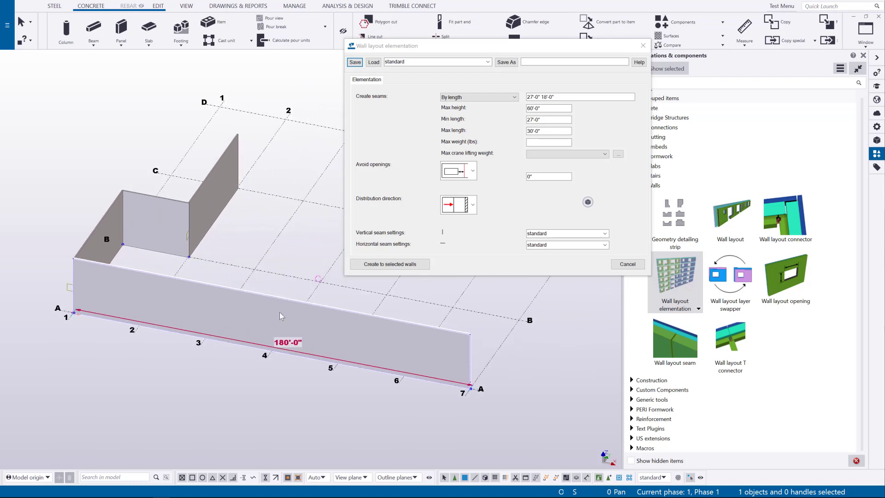
# - Create seams by length on all four selected walls and dismiss the summary
pyautogui.click(389, 265)
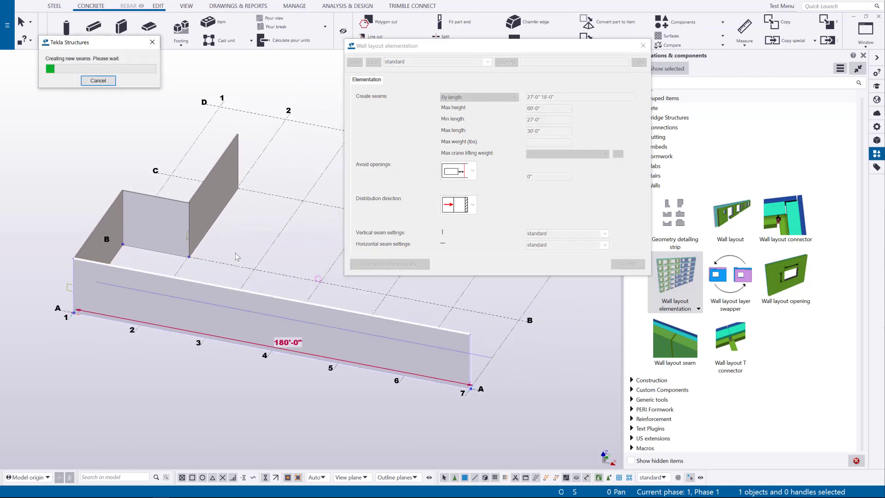
pyautogui.click(389, 264)
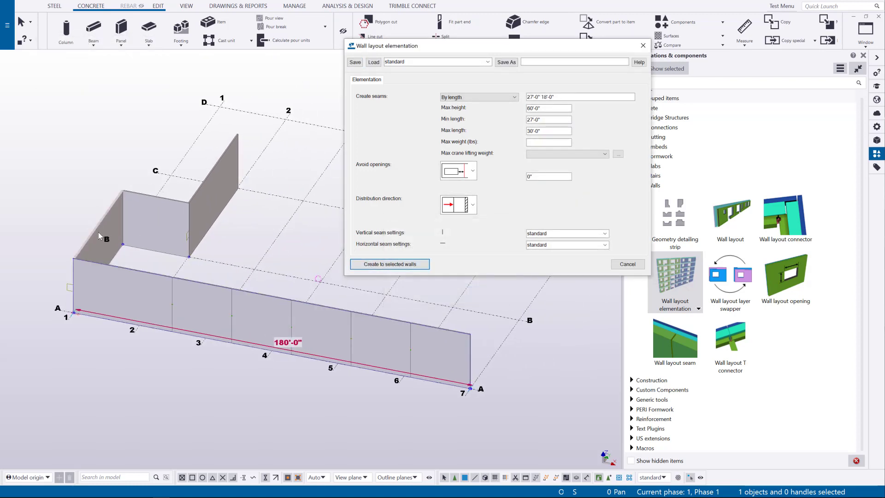
pyautogui.click(390, 264)
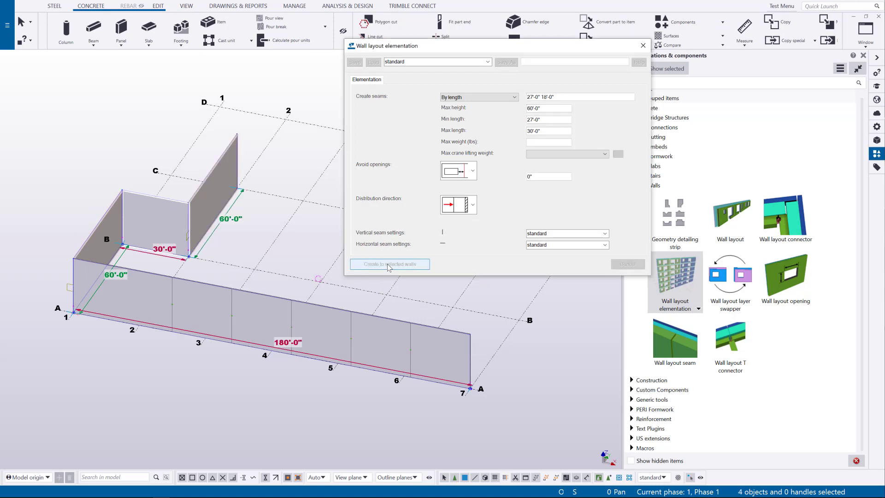
pyautogui.click(389, 264)
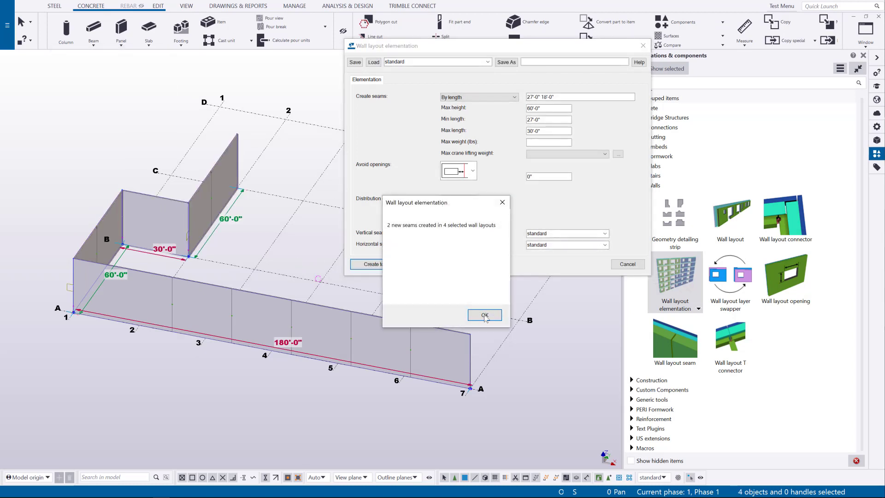
pyautogui.click(484, 315)
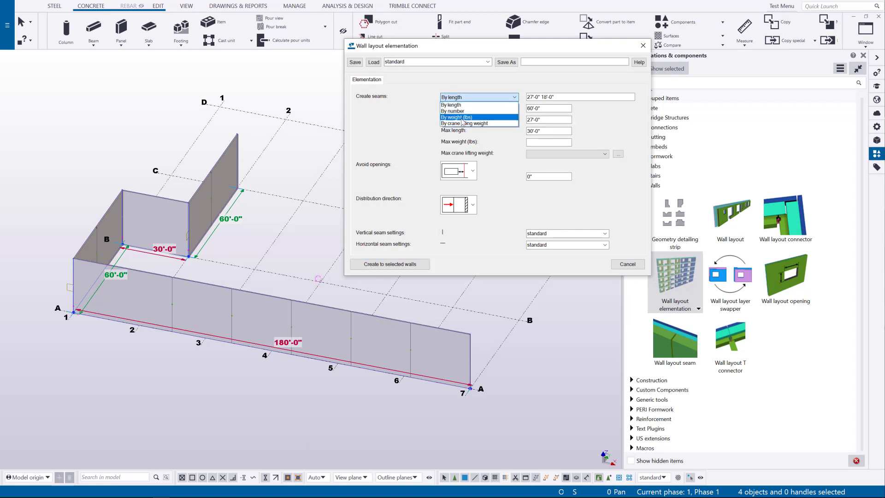
pyautogui.moveTo(472, 120)
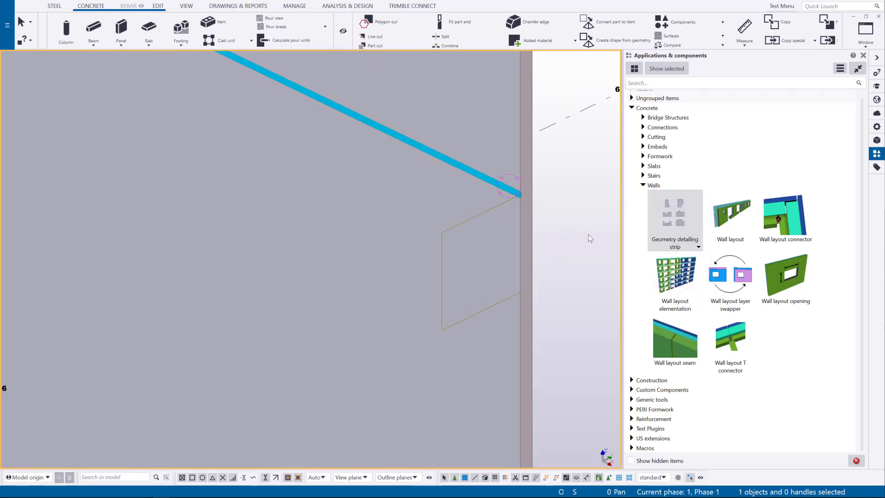
# - Set the geometry detailing strip to cut the panel with a 2" value and close its settings
pyautogui.doubleClick(675, 212)
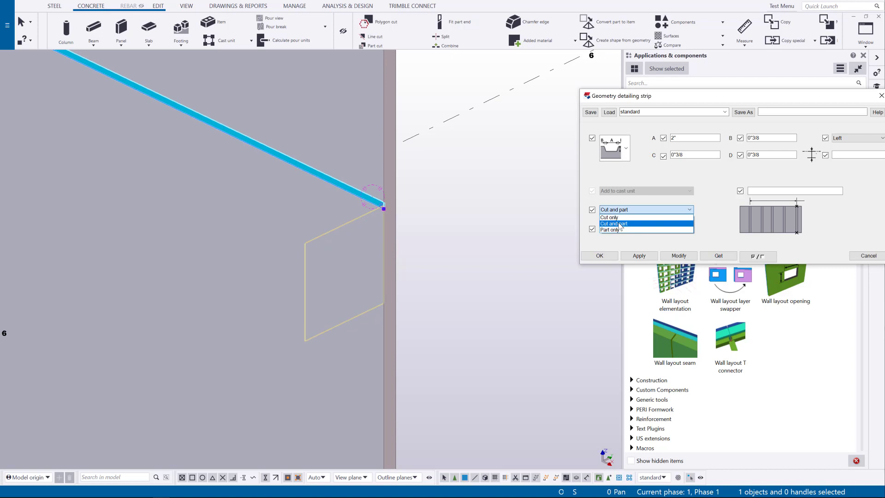
pyautogui.click(614, 223)
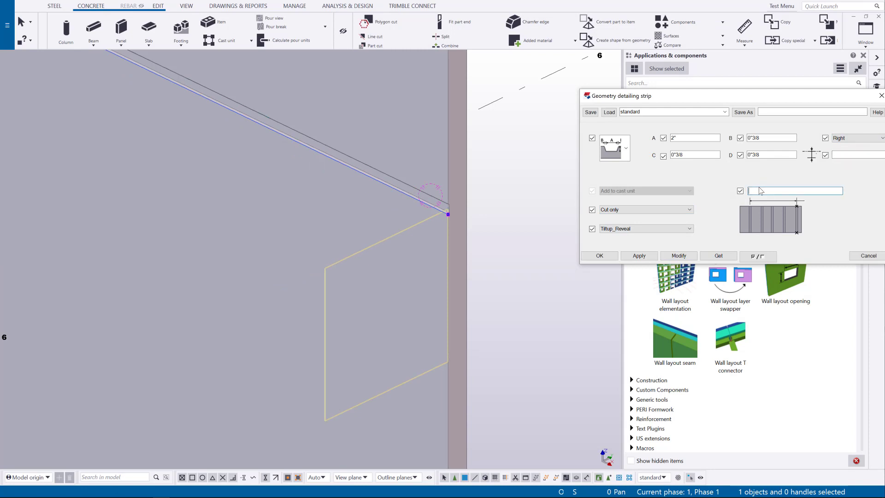
pyautogui.write('2"')
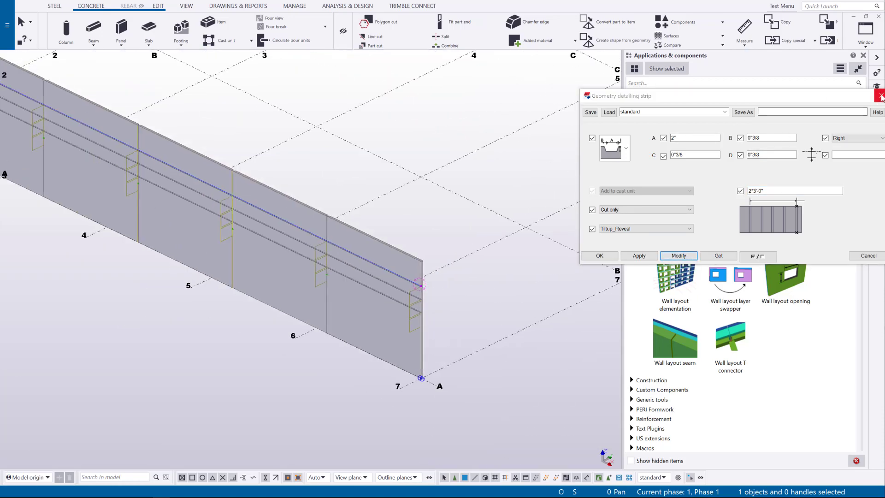
pyautogui.click(877, 91)
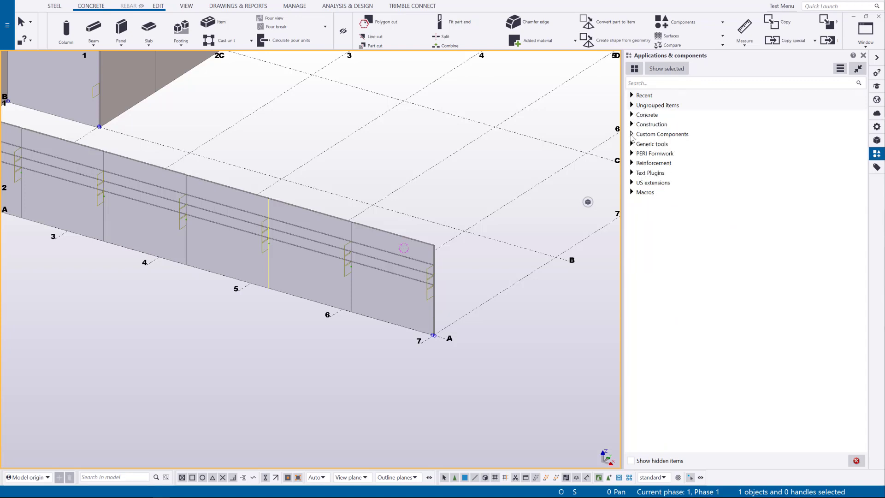
# - Expand Custom Components > Tilt-Up > Concrete in the catalog
pyautogui.click(632, 133)
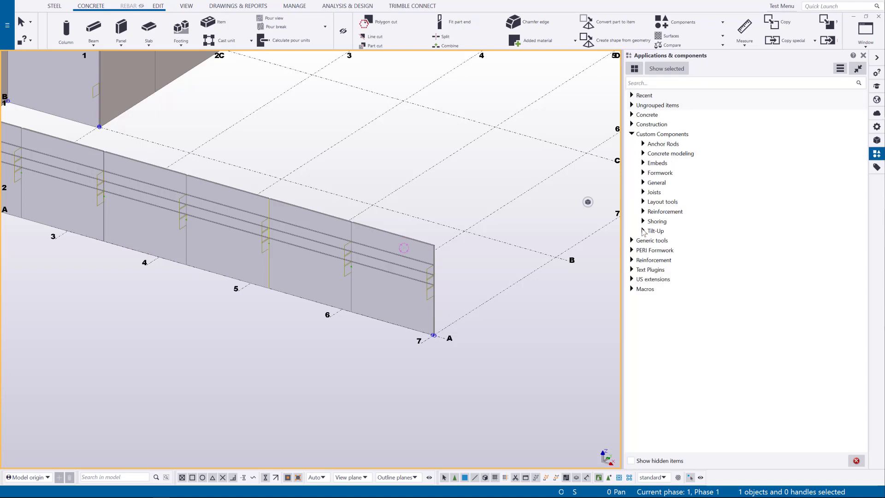
pyautogui.click(655, 230)
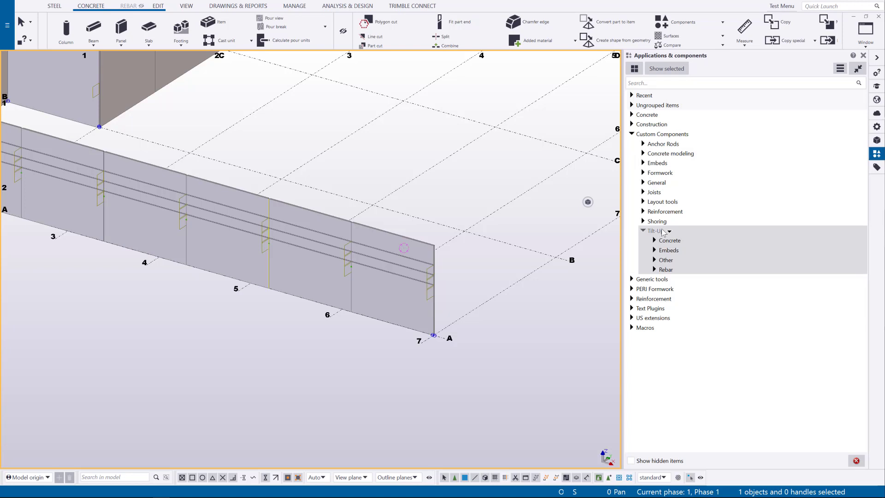
pyautogui.click(669, 239)
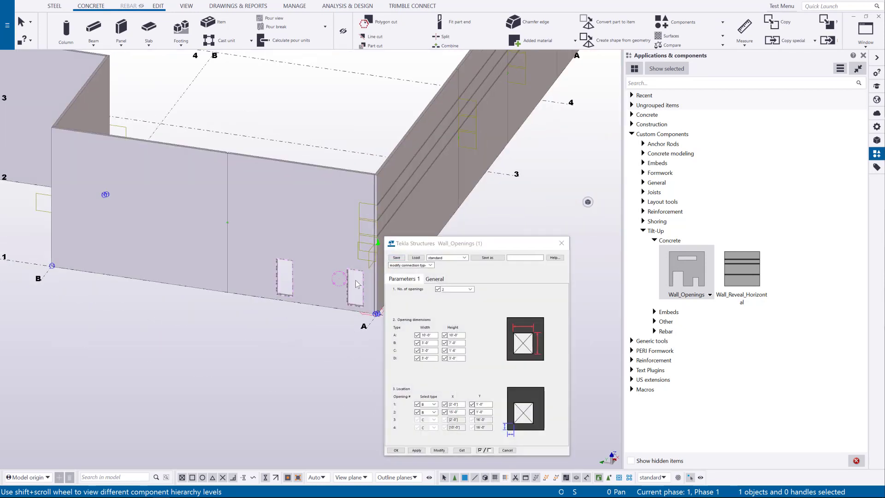
# - Change the number of openings and the first opening's width in Wall_Openings
pyautogui.click(469, 289)
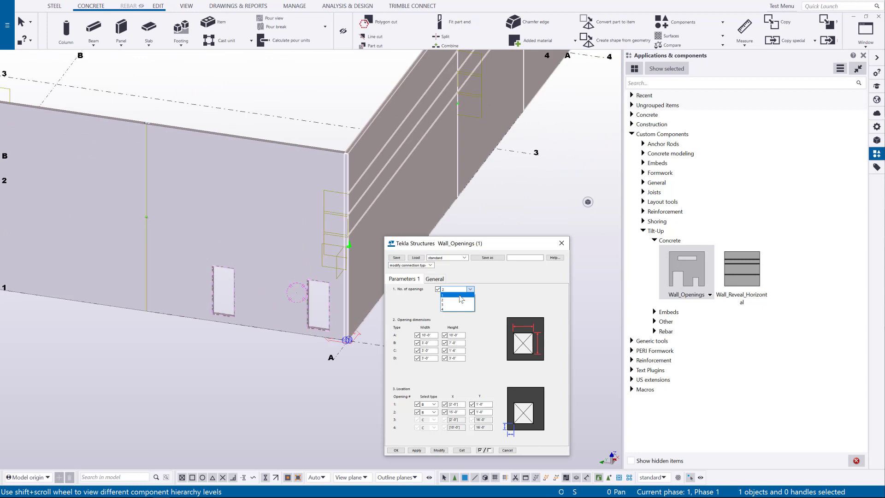
pyautogui.click(443, 309)
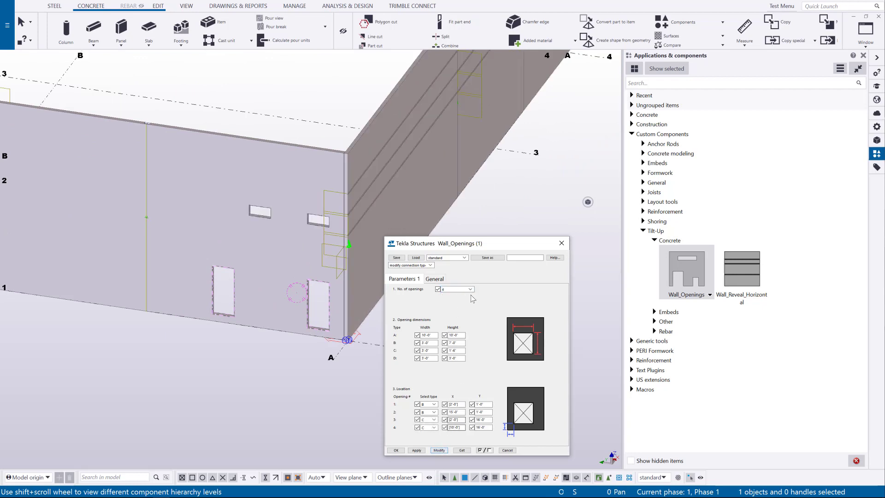
pyautogui.tripleClick(452, 289)
pyautogui.write('2')
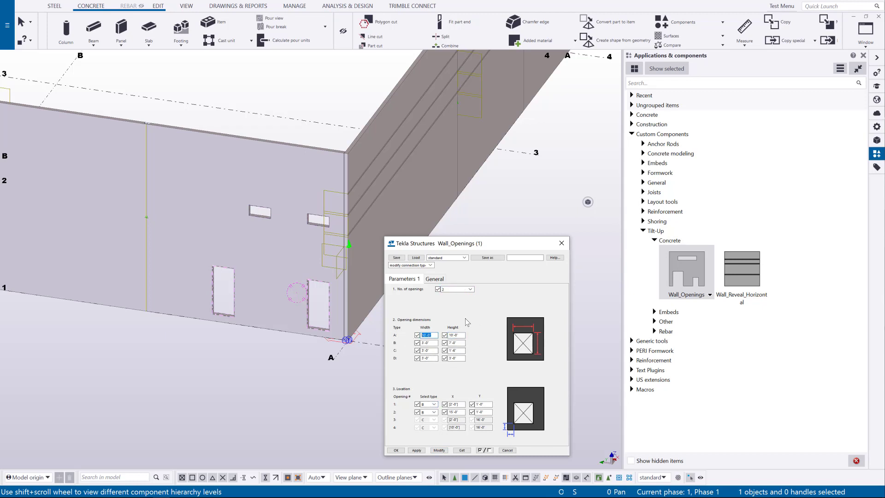
pyautogui.click(425, 334)
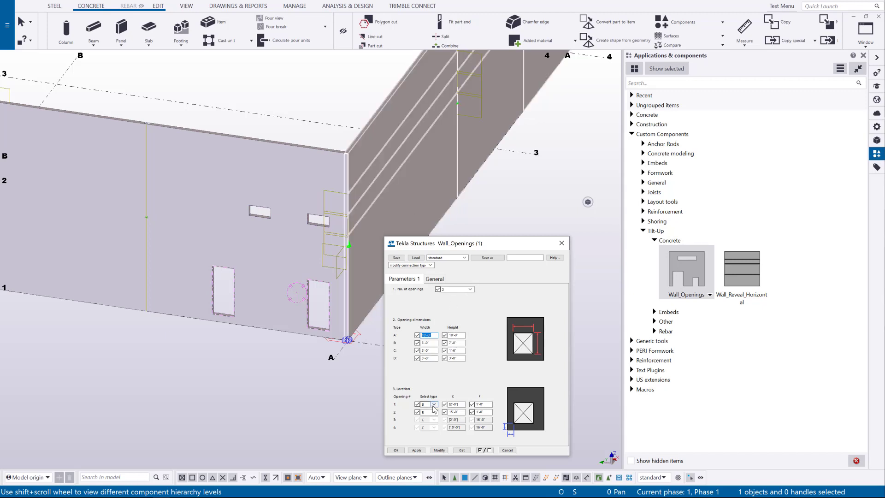
# - Choose the first opening's type, modify the panel and adjust its X position
pyautogui.click(439, 450)
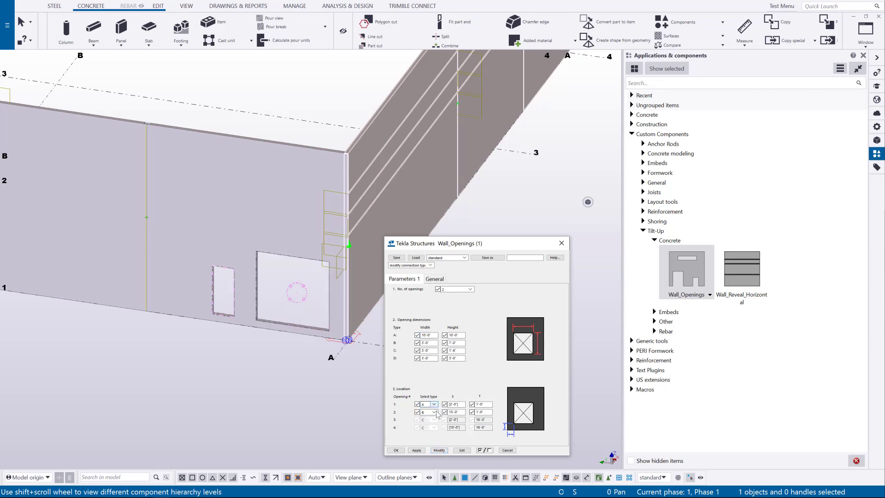
pyautogui.click(432, 412)
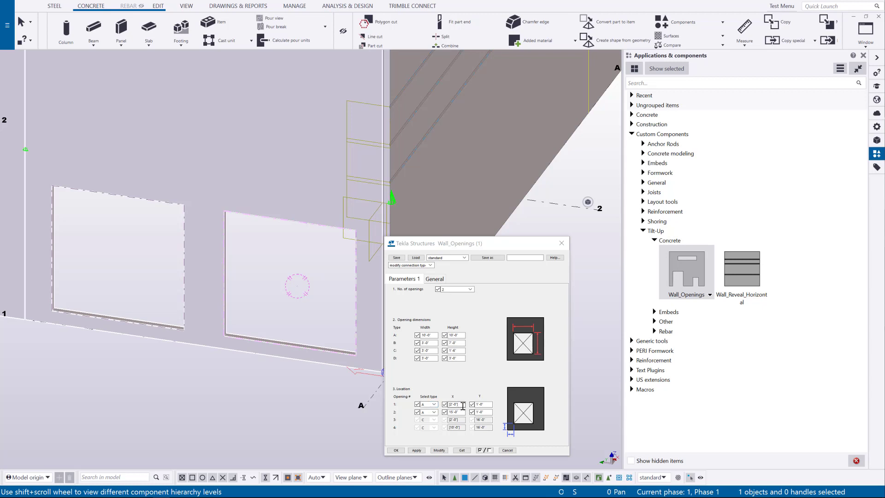
pyautogui.tripleClick(454, 405)
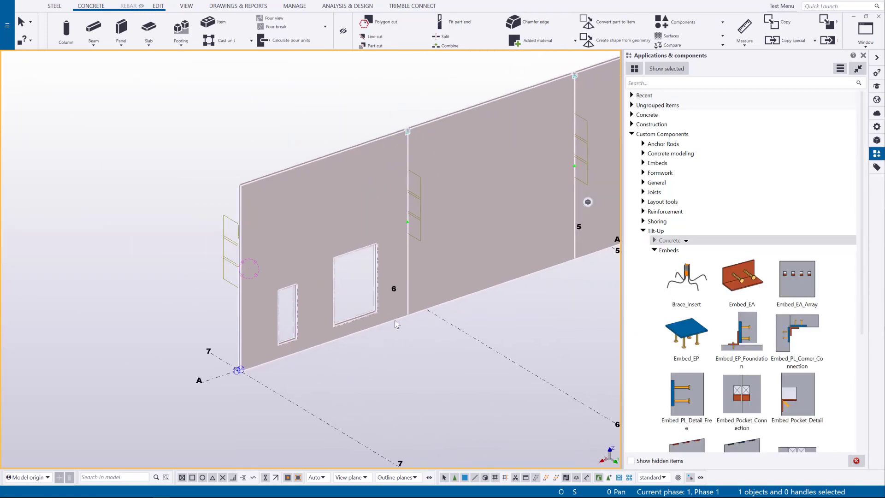
# - Review the Brace_Insert and Embed_EA component settings
pyautogui.doubleClick(687, 281)
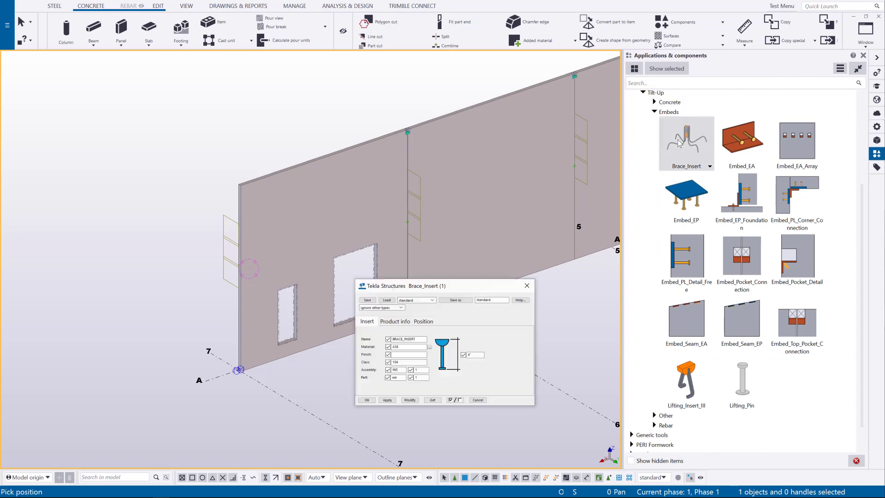
pyautogui.doubleClick(742, 139)
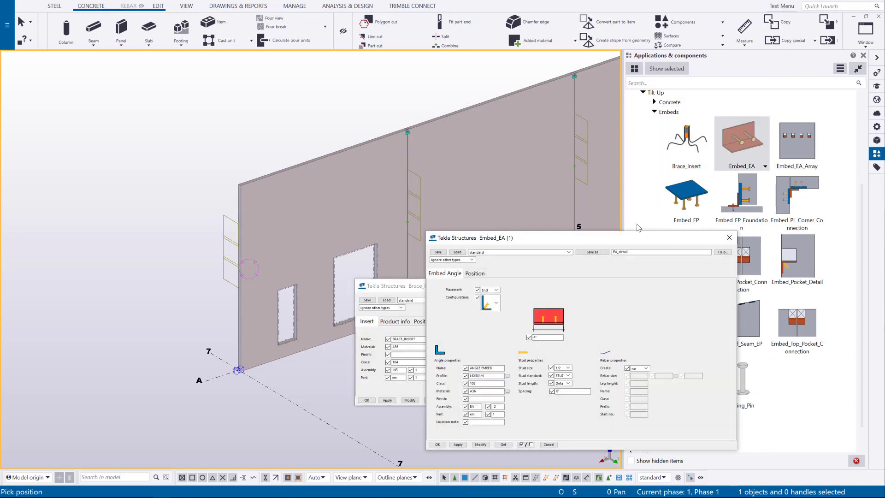
pyautogui.doubleClick(685, 192)
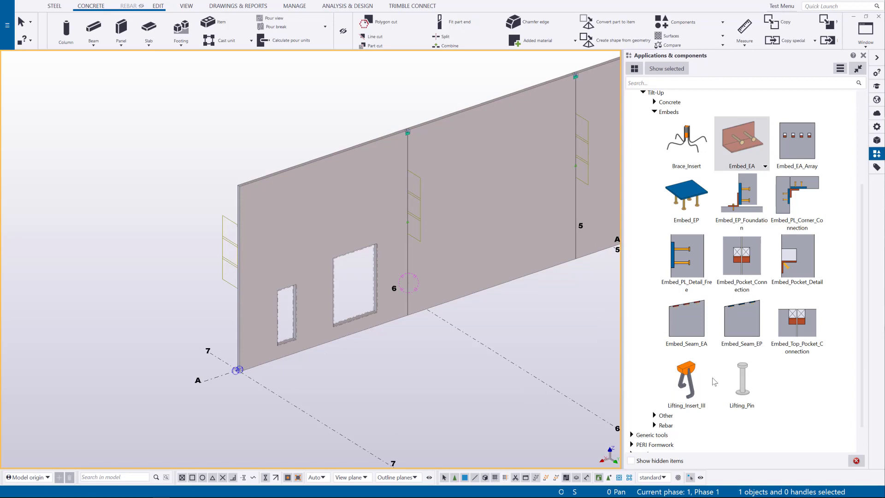
pyautogui.moveTo(693, 190)
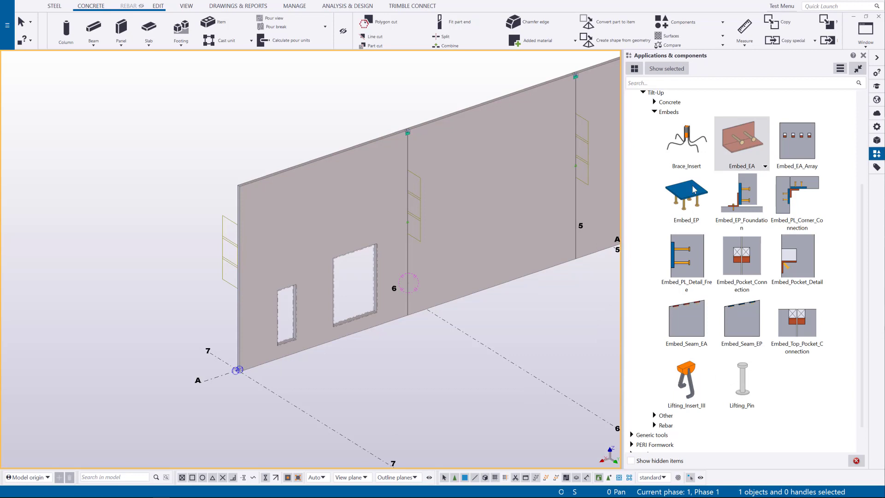
# - Place an Embed_EP plate on the panel using snap options, then pick the foundation embed plate
pyautogui.doubleClick(685, 193)
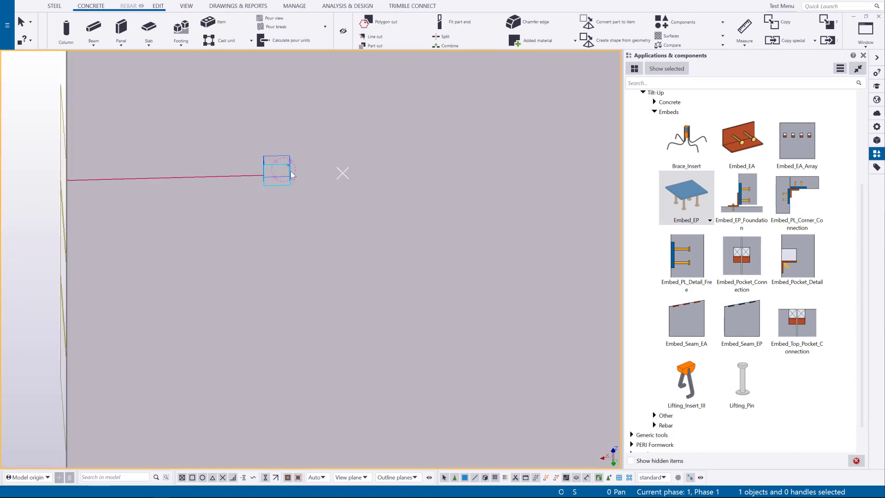
pyautogui.rightClick(292, 174)
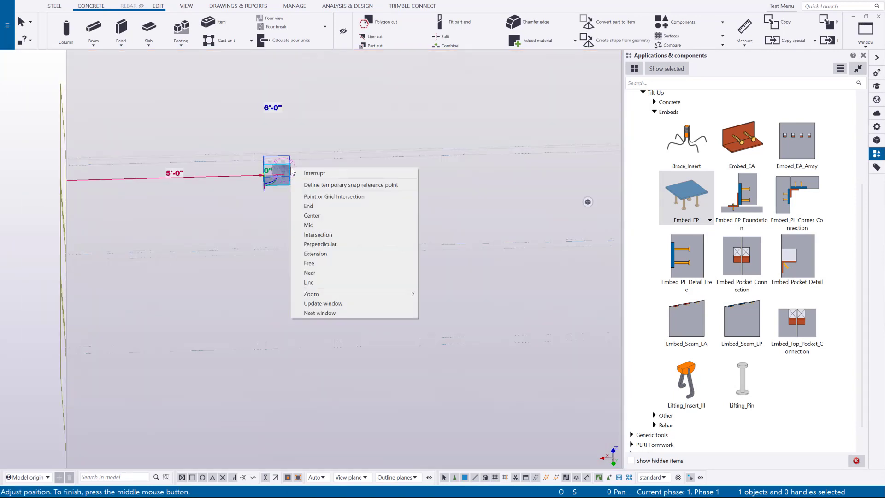
pyautogui.rightClick(277, 175)
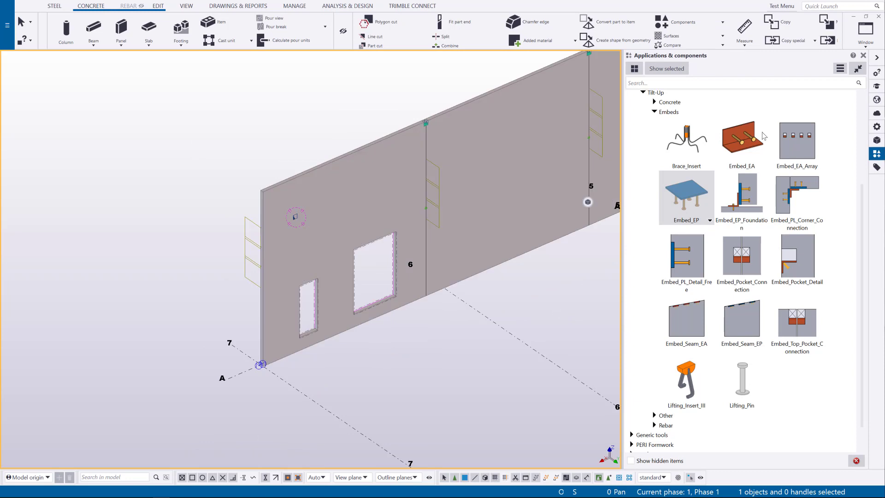
pyautogui.moveTo(799, 291)
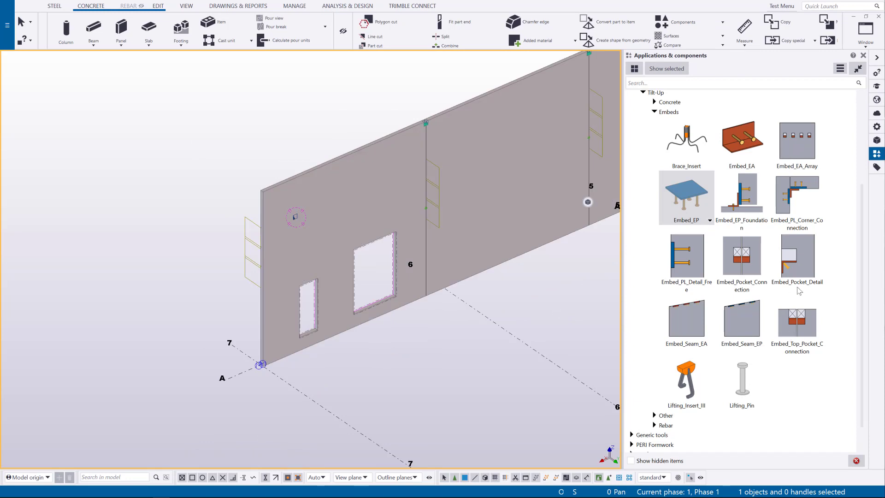
pyautogui.click(742, 192)
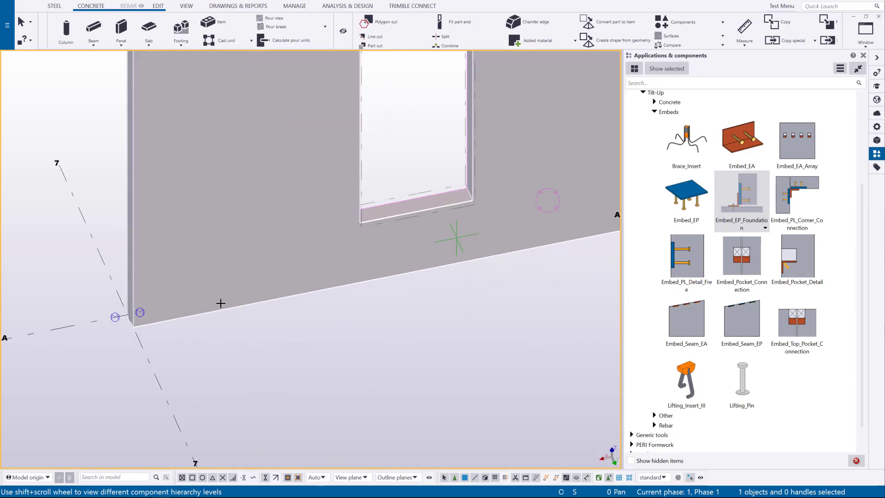
pyautogui.moveTo(200, 314)
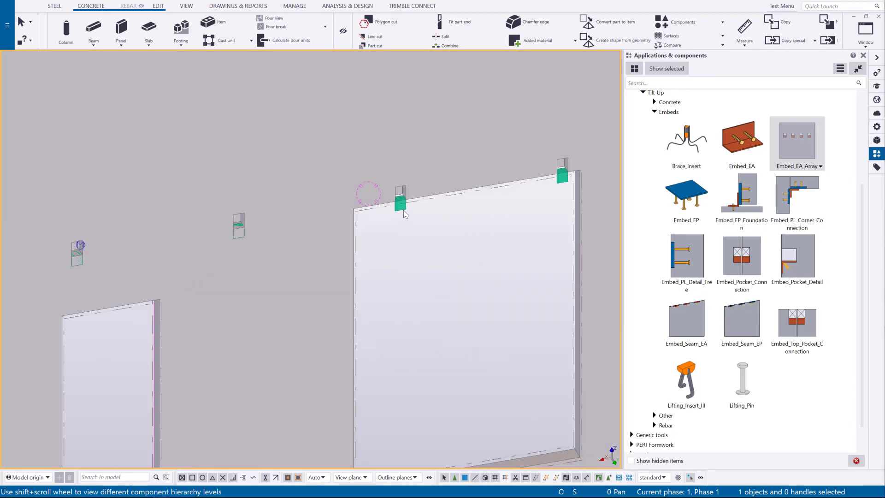
pyautogui.doubleClick(797, 138)
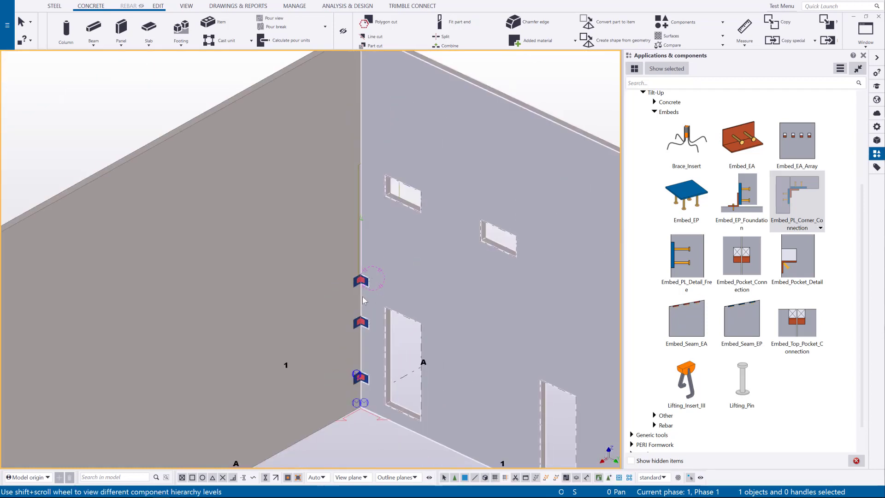
# - Review the Hardware and Layout settings of Embed_PL_Corner_Connection
pyautogui.doubleClick(796, 192)
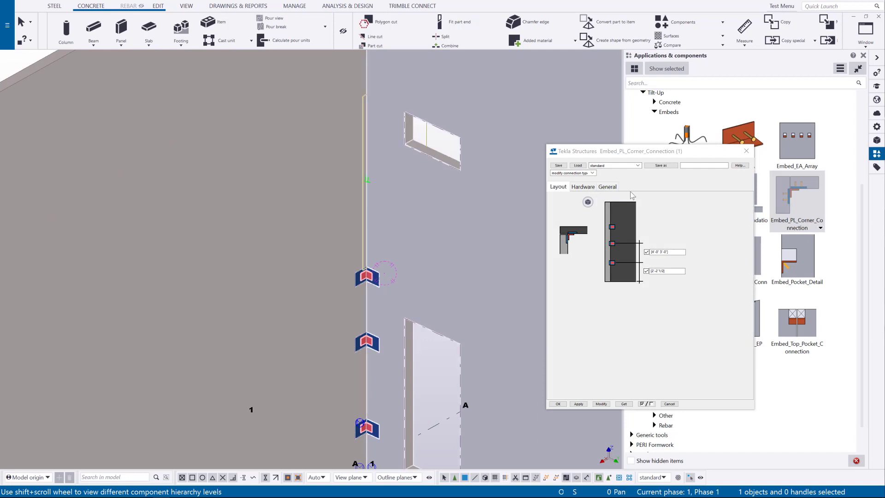
pyautogui.click(583, 187)
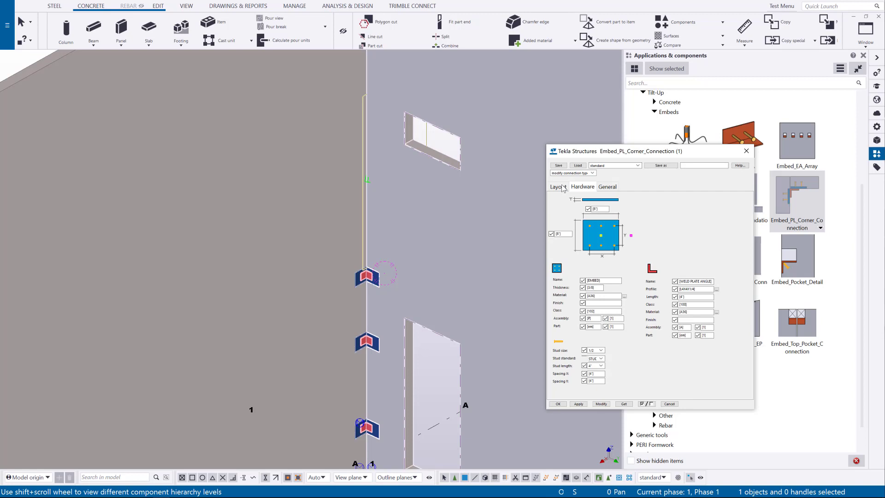
pyautogui.click(557, 186)
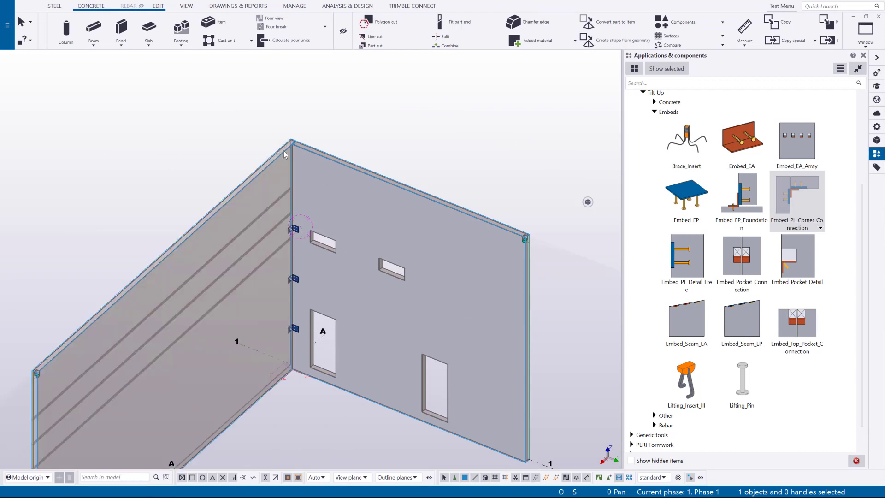
# - Zoom to the panel with its embeds and openings, then show the Embed_Pocket_Connection settings
pyautogui.scroll(3)
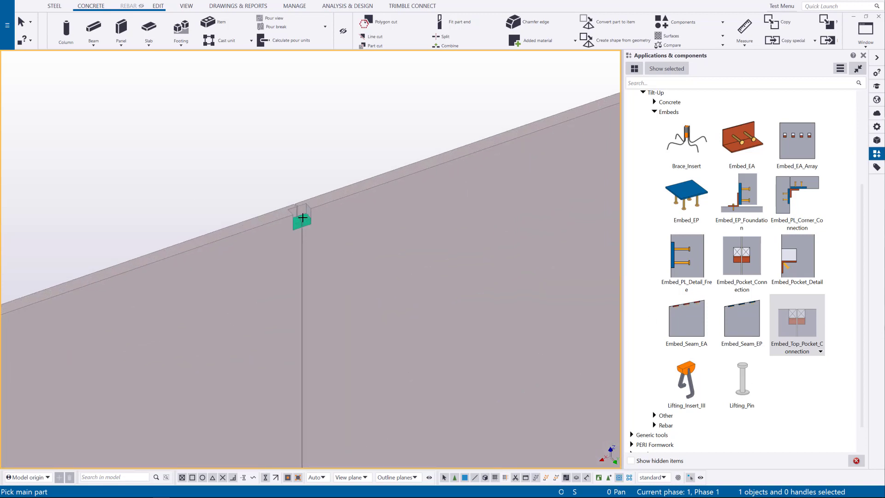
pyautogui.scroll(-3)
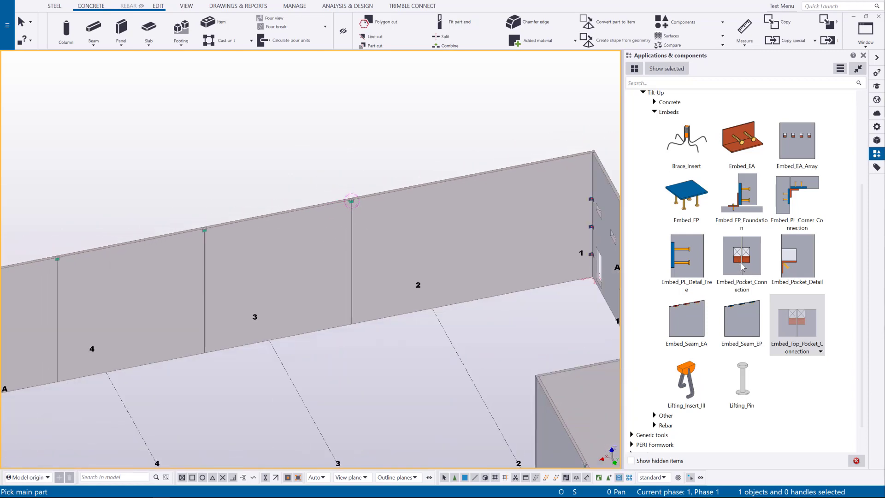
pyautogui.doubleClick(741, 256)
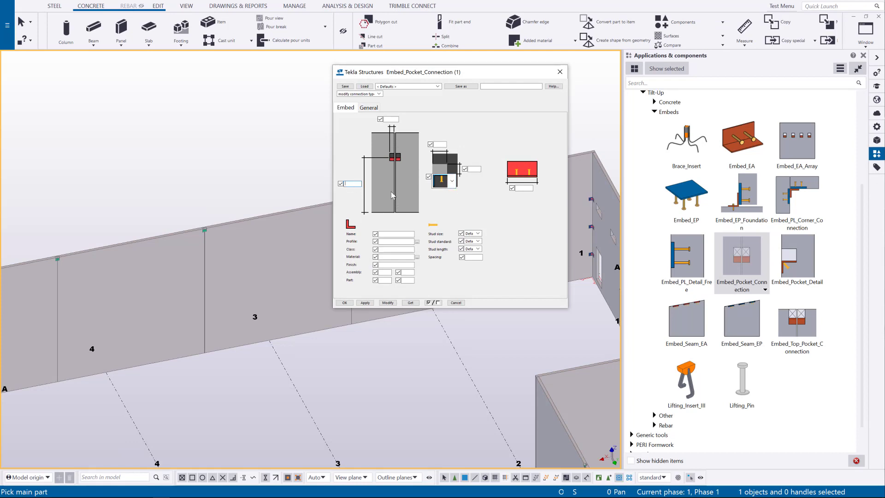
pyautogui.moveTo(391, 162)
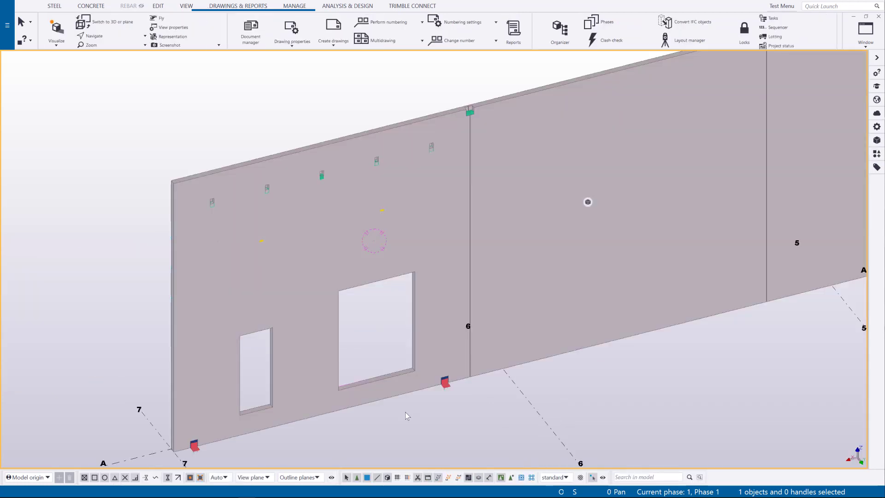
# - Create a cast unit drawing of the panel, performing numbering first
pyautogui.rightClick(407, 417)
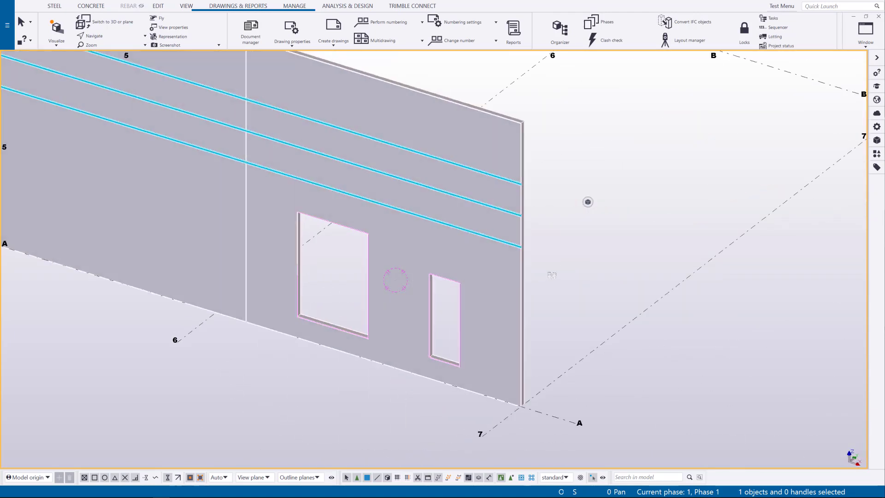
pyautogui.scroll(3)
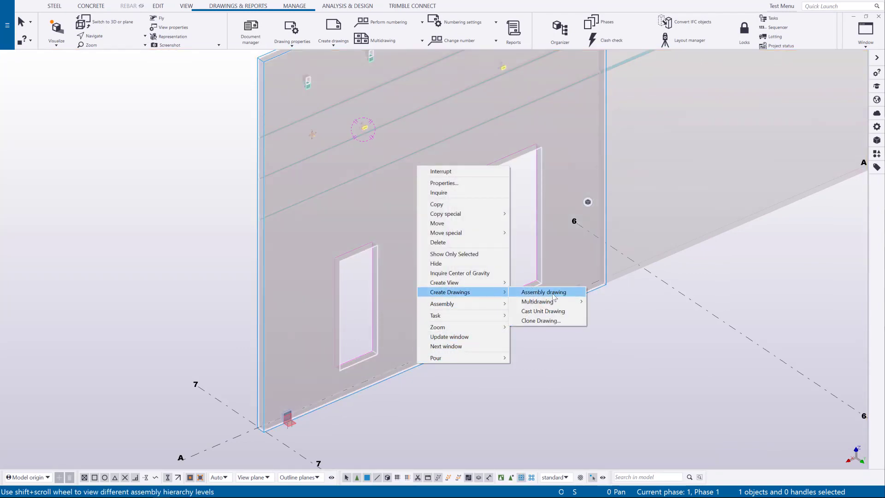
pyautogui.click(543, 293)
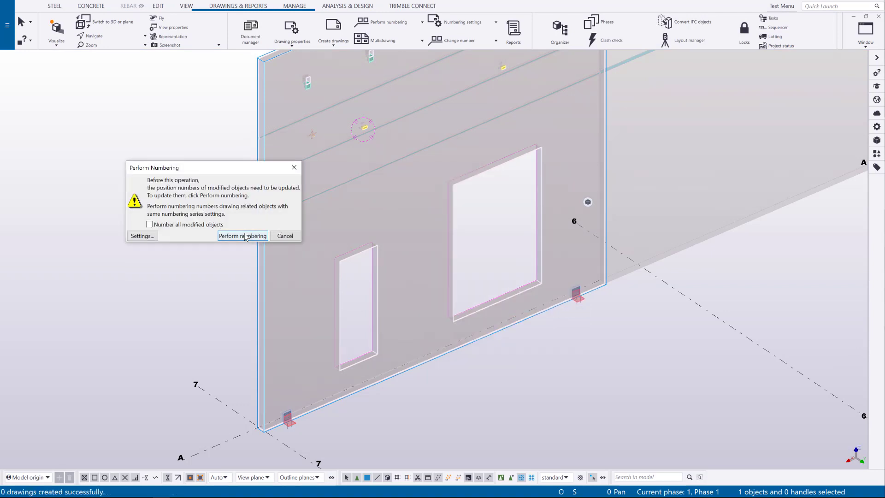
pyautogui.click(242, 235)
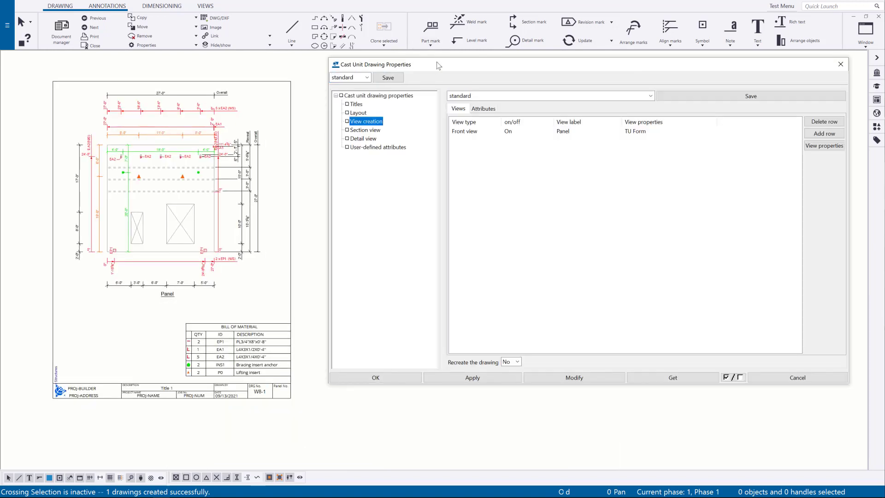
# - In Layout, set the drawing size to Multi Sheet 8.5x11 (7.5x21) and modify the drawing
pyautogui.click(358, 106)
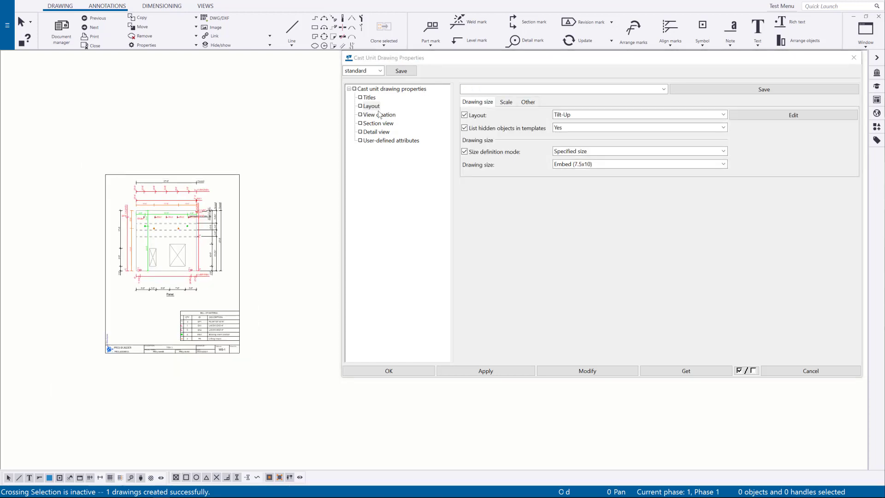
pyautogui.click(370, 106)
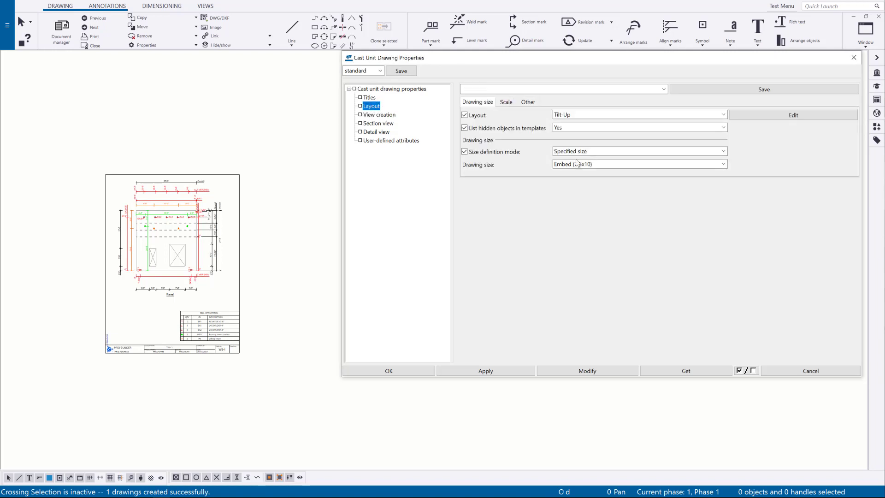
pyautogui.click(723, 165)
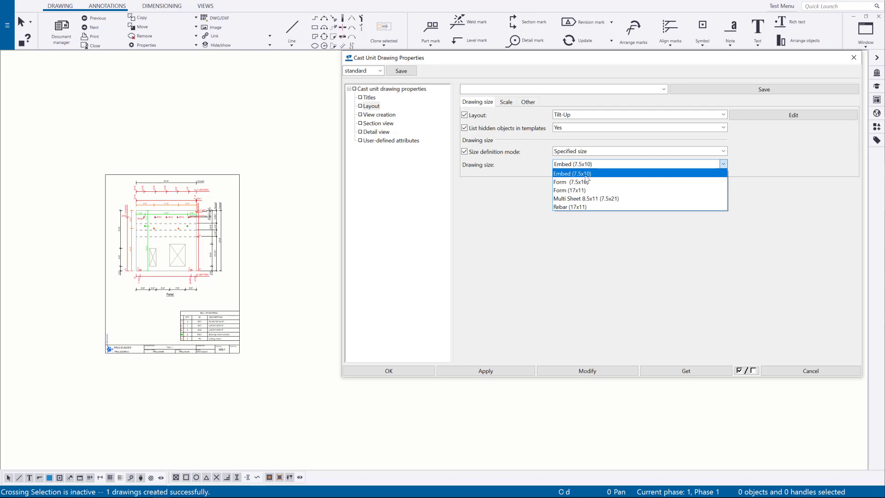
pyautogui.moveTo(583, 190)
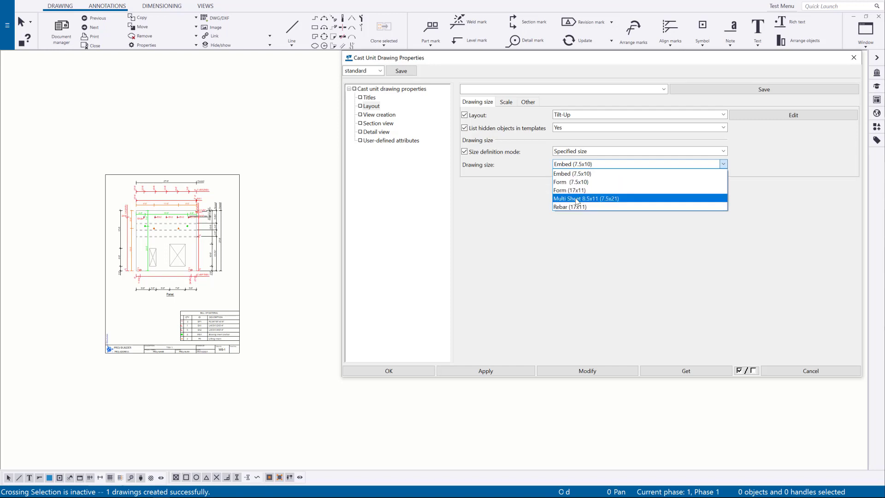
pyautogui.click(586, 198)
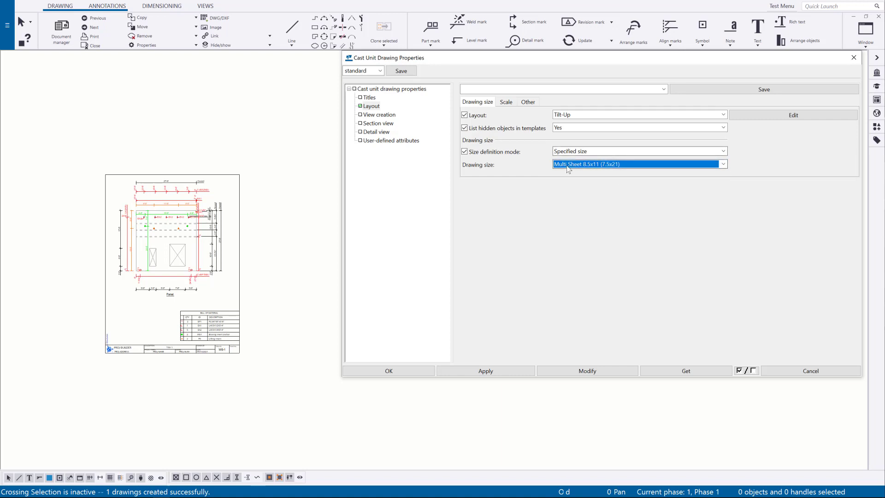
pyautogui.click(61, 29)
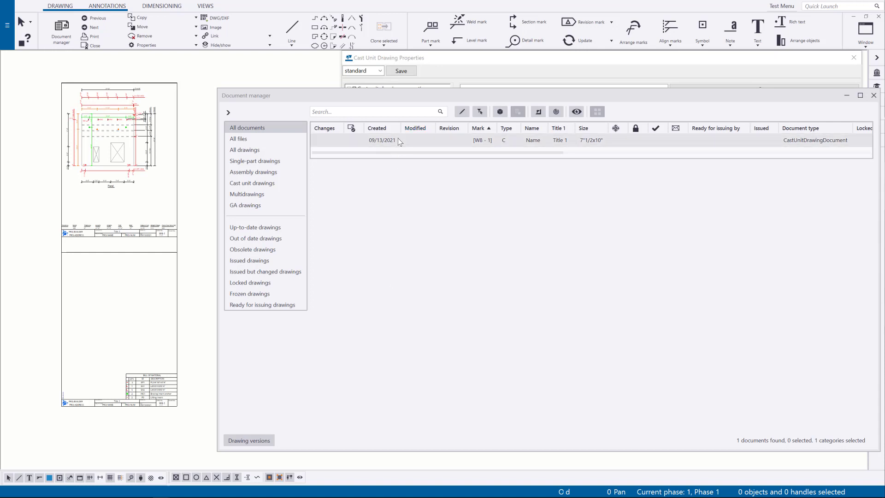
pyautogui.moveTo(377, 145)
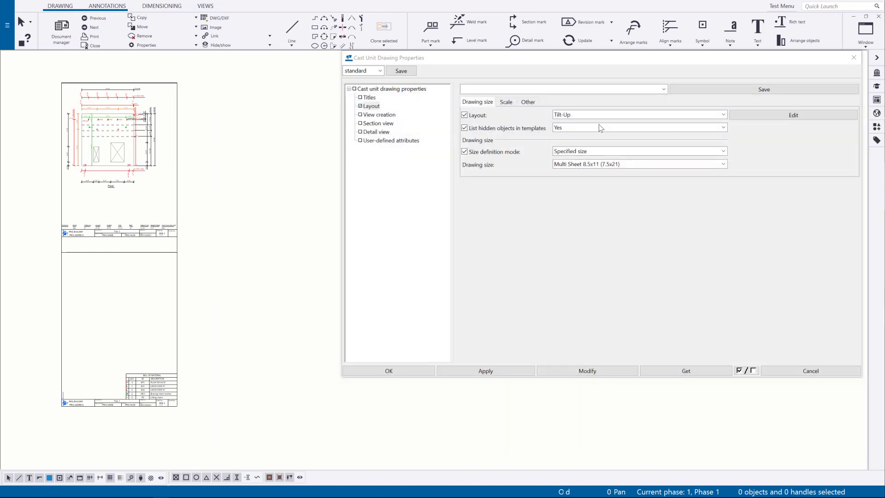
# - In View creation, add a second view; set row 1 to TU Form Concrete and row 2 to TU Form Hardware
pyautogui.click(379, 114)
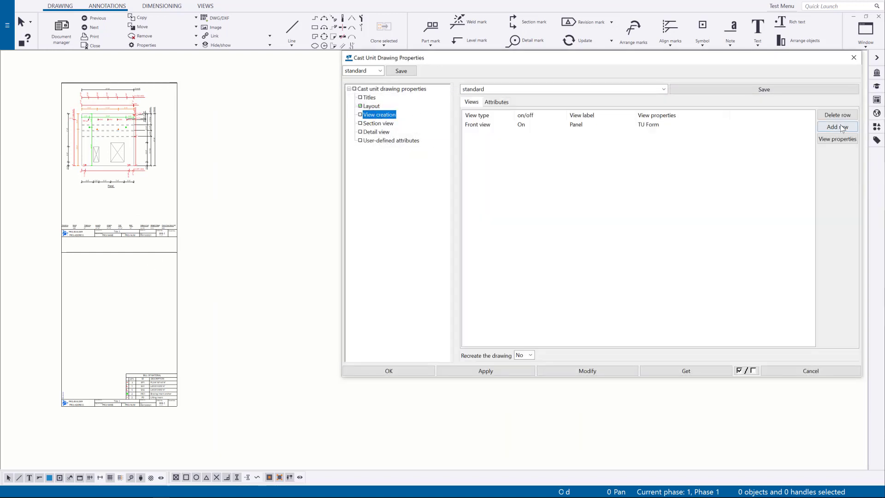
pyautogui.click(838, 127)
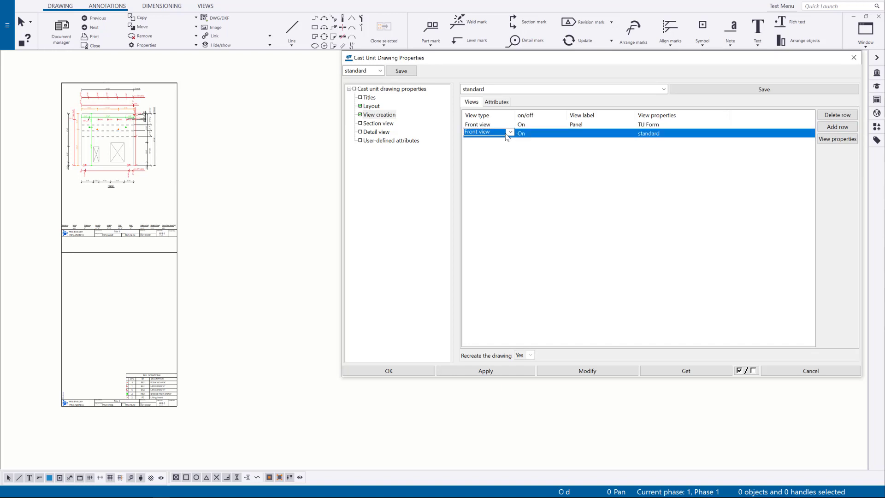
pyautogui.click(510, 132)
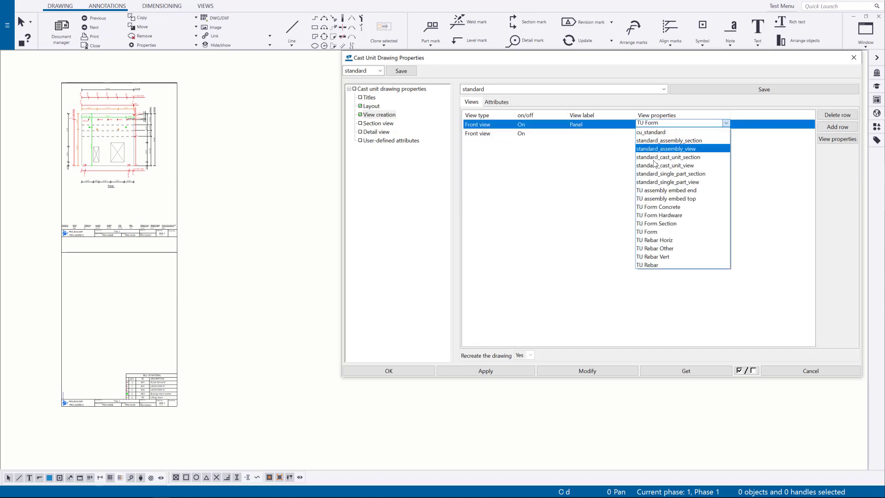
pyautogui.click(658, 206)
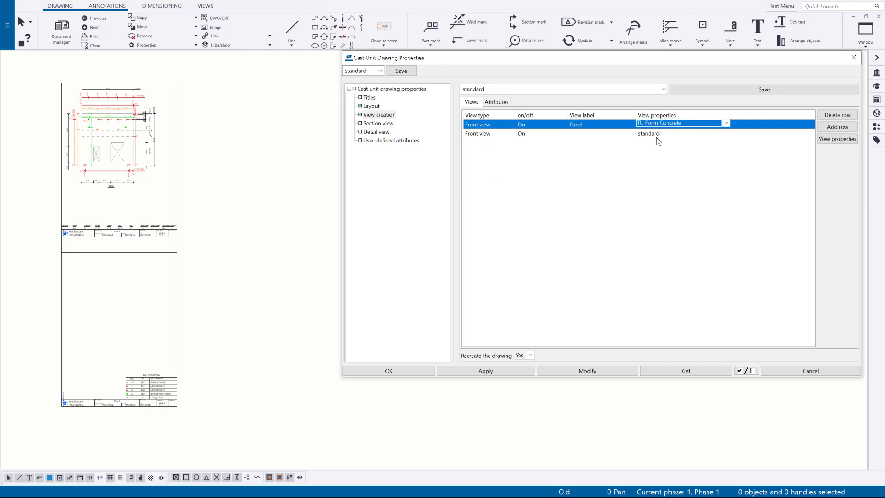
pyautogui.click(726, 134)
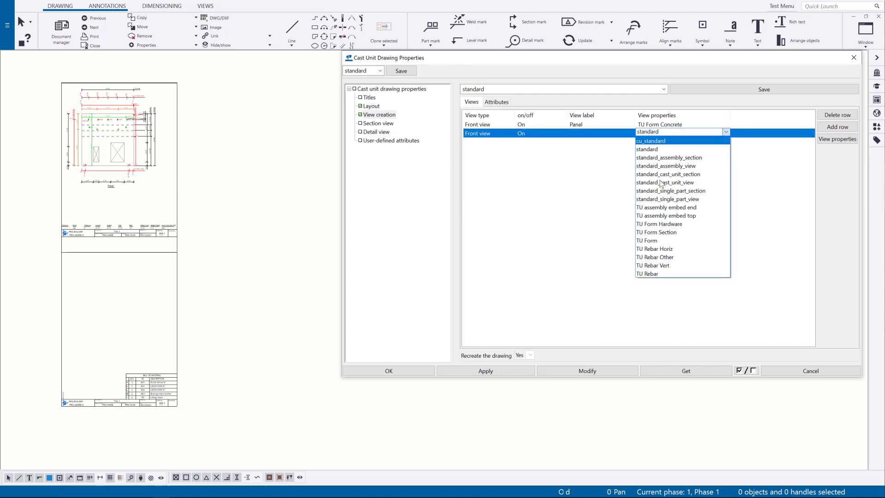
pyautogui.moveTo(661, 232)
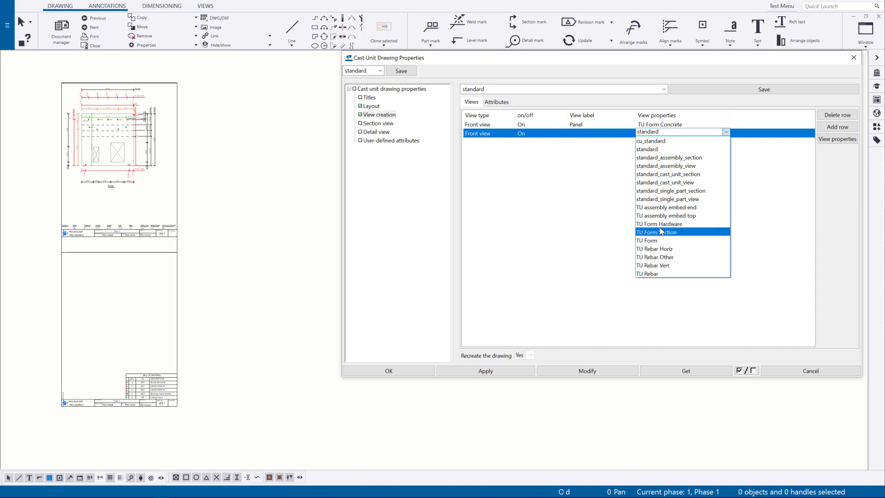
pyautogui.click(660, 224)
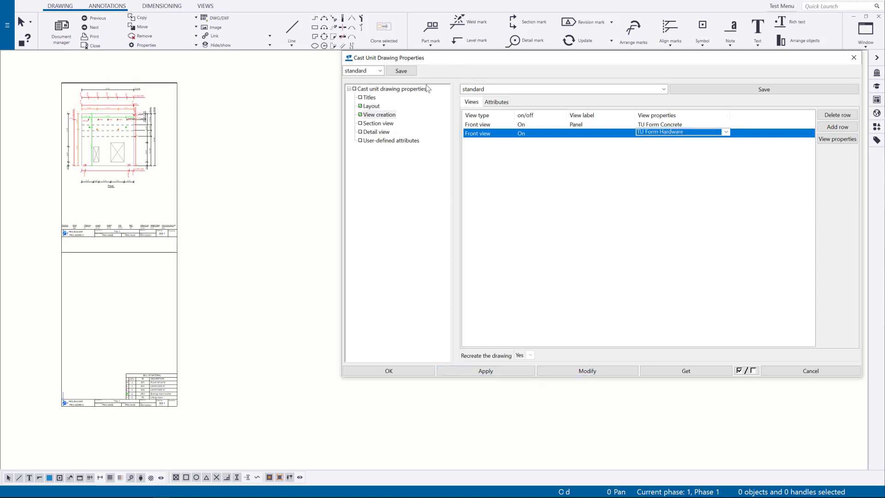
# - Modify and confirm recreating the drawing with the two views, then close the properties
pyautogui.click(587, 371)
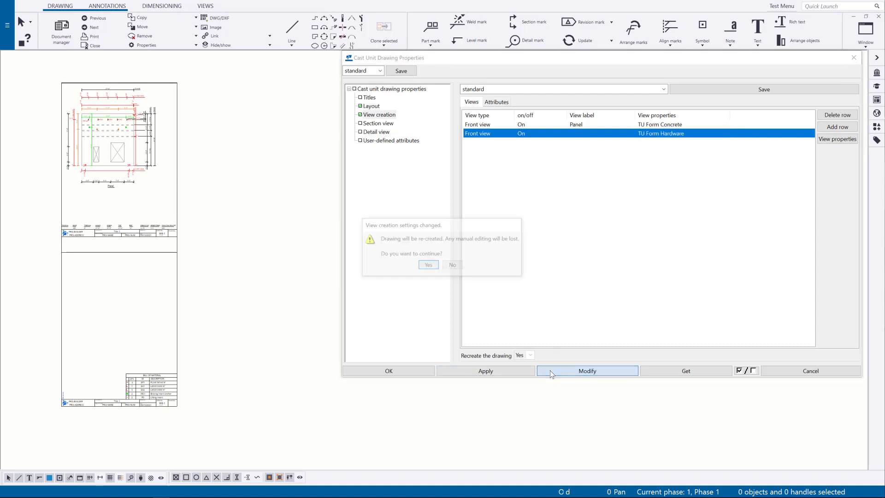
pyautogui.click(427, 265)
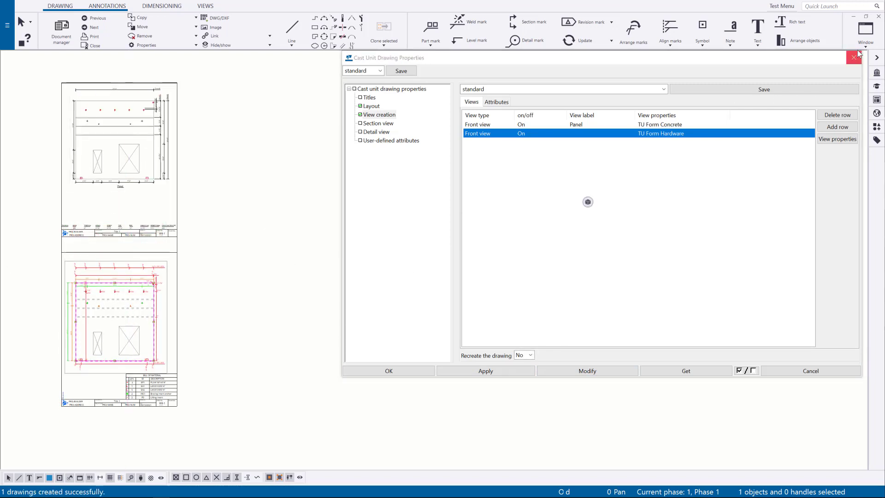
pyautogui.click(854, 57)
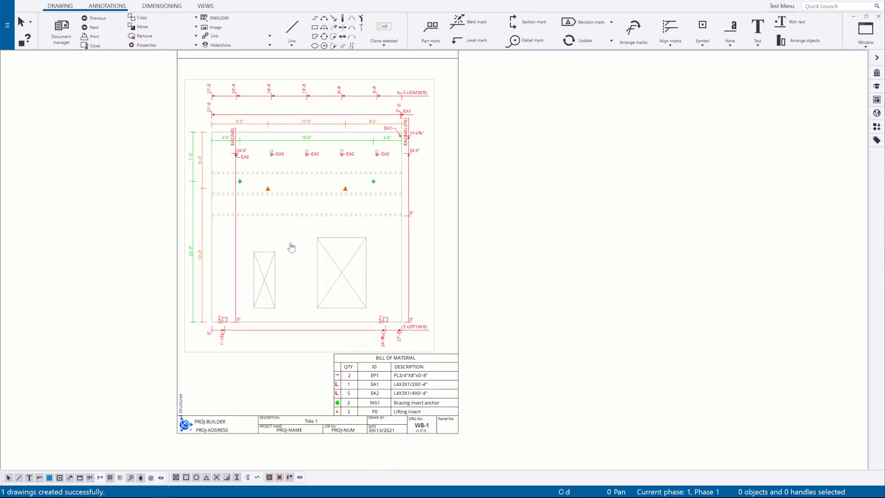
pyautogui.moveTo(282, 251)
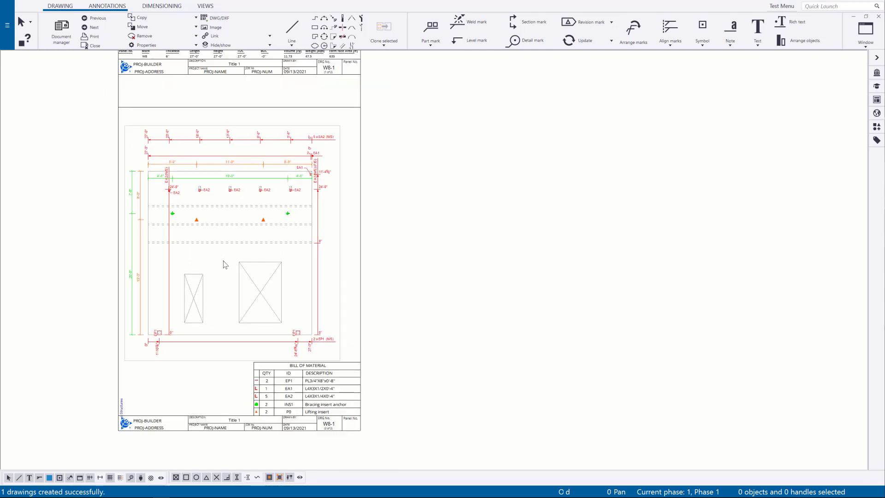
pyautogui.moveTo(215, 127)
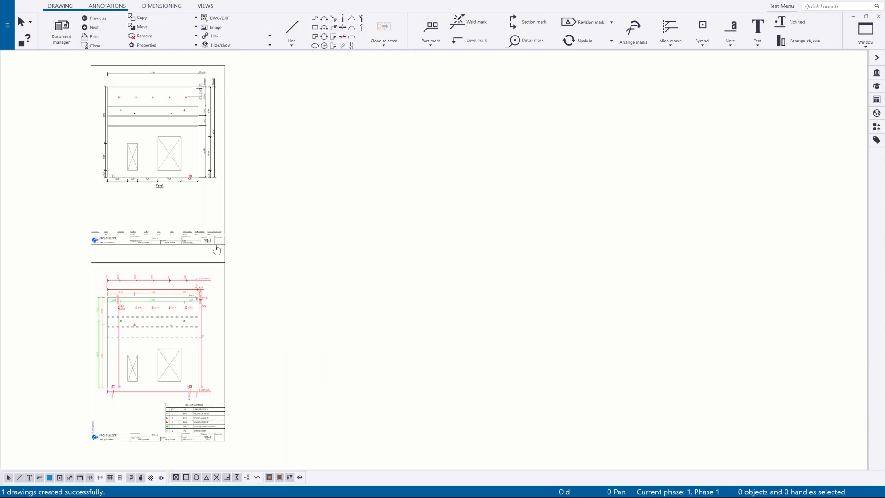
# - Set Print Drawings to PDF on multiple Letter sheets and load the two-sheet preview
pyautogui.click(8, 26)
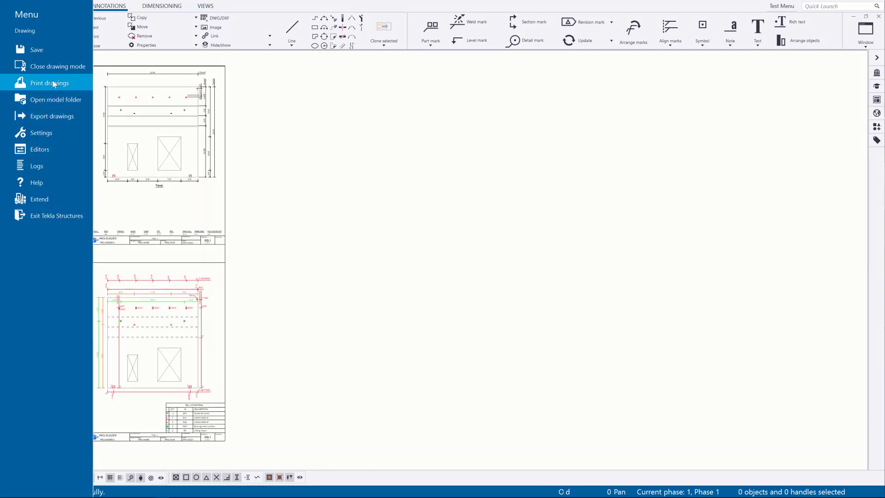
pyautogui.click(48, 83)
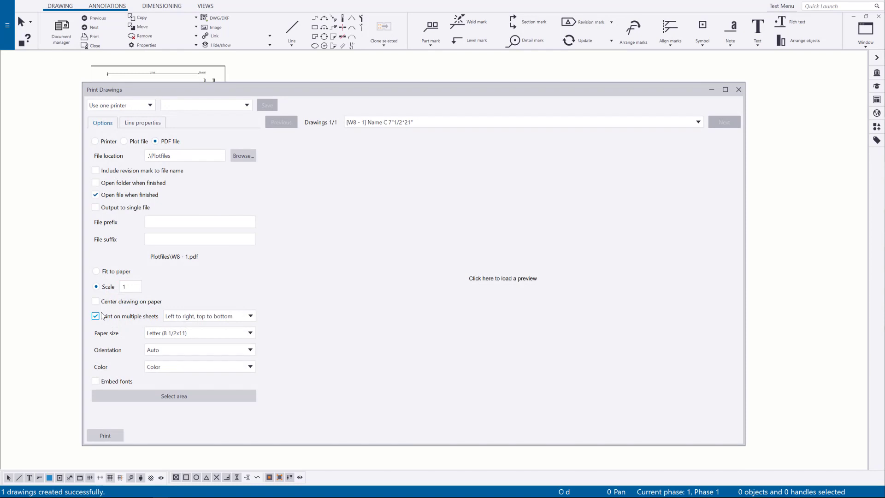
pyautogui.click(501, 279)
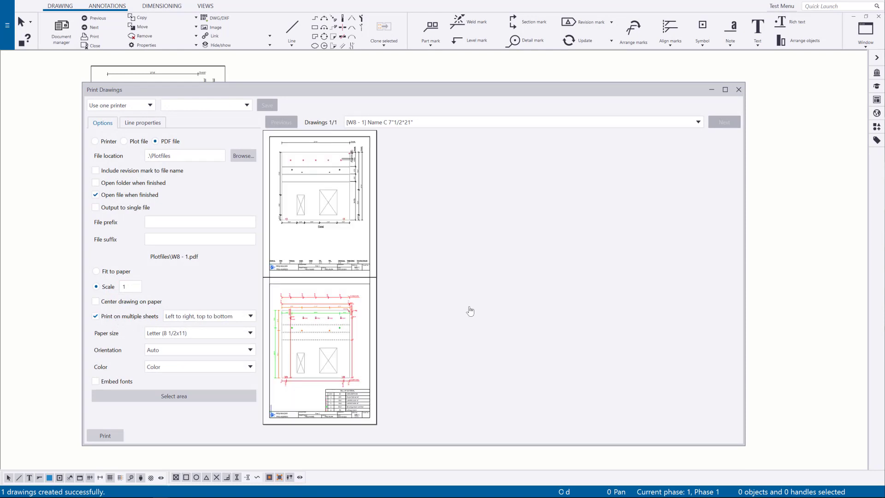
pyautogui.click(200, 332)
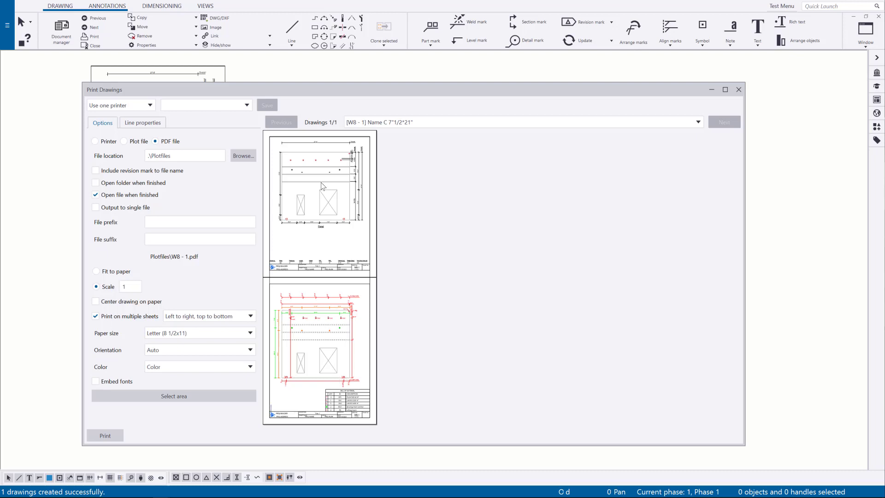
pyautogui.moveTo(437, 344)
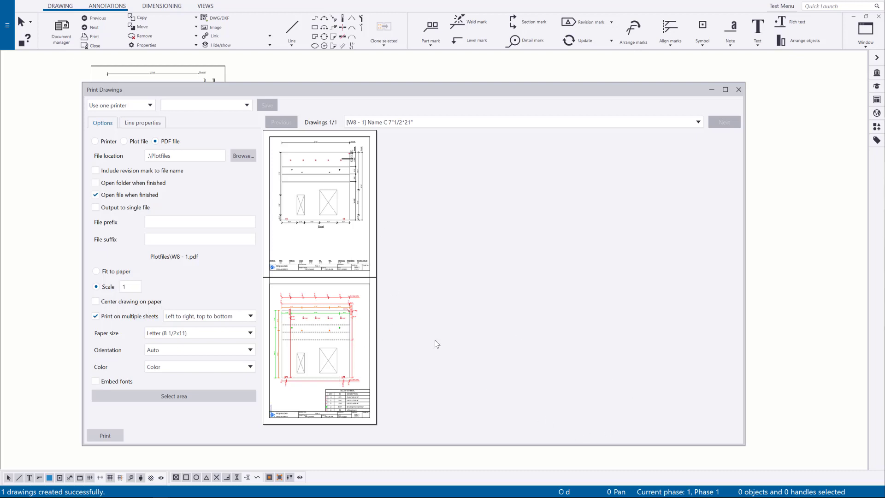